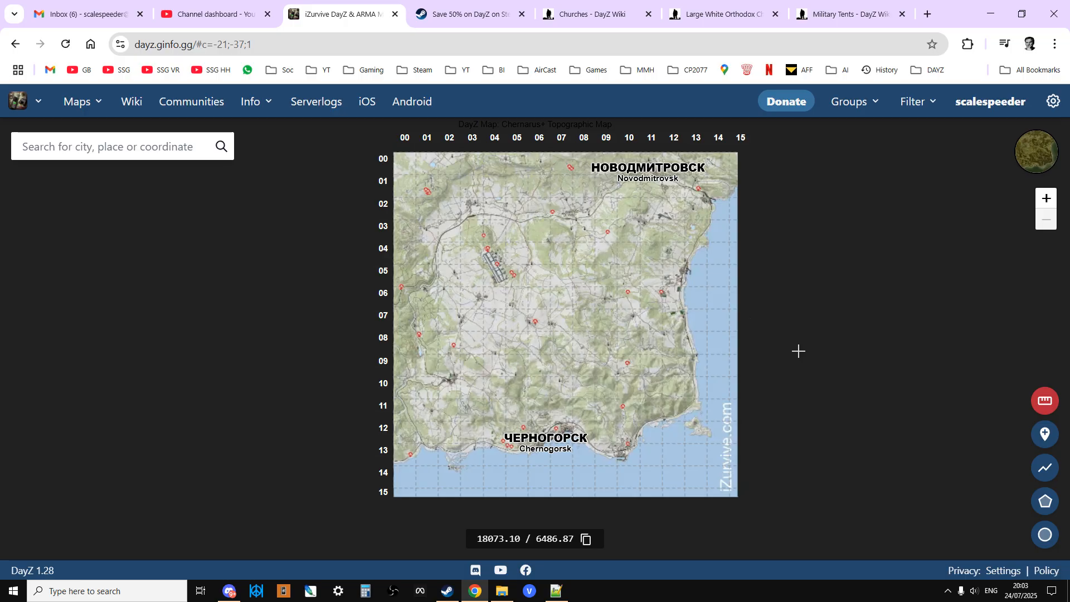
mouse_move(807, 346)
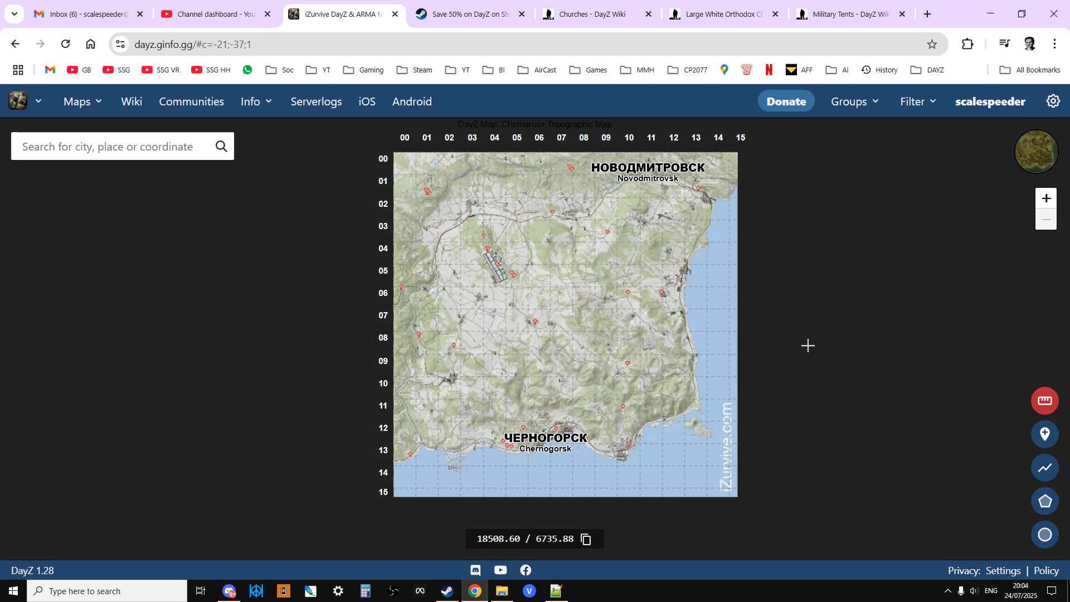
mouse_move(913, 101)
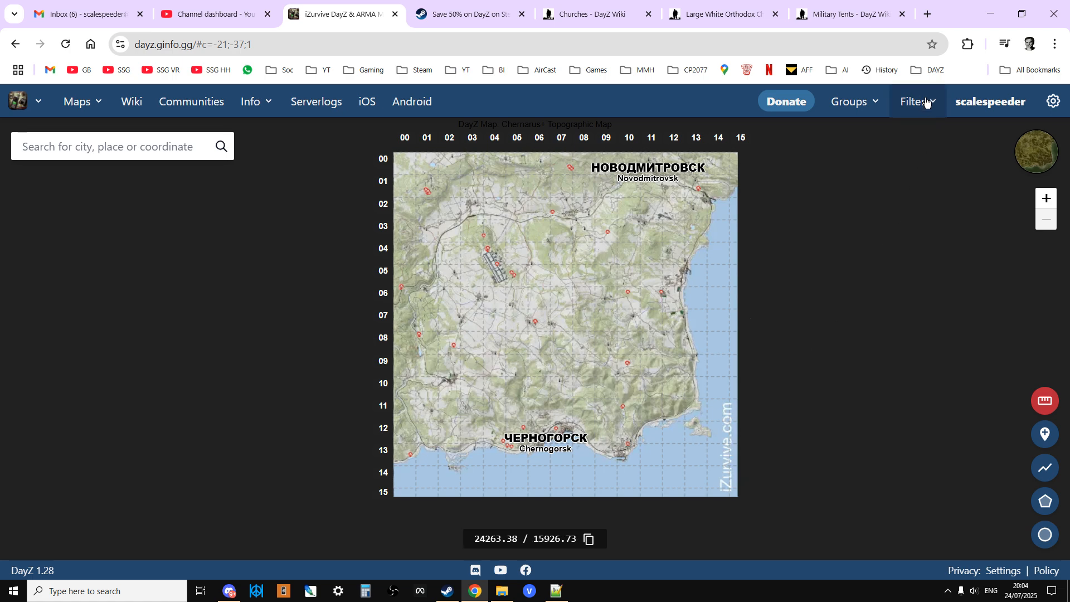
- On the iZurvive map, inspect the tent markers and the church near Novodmitrovsk
click(921, 396)
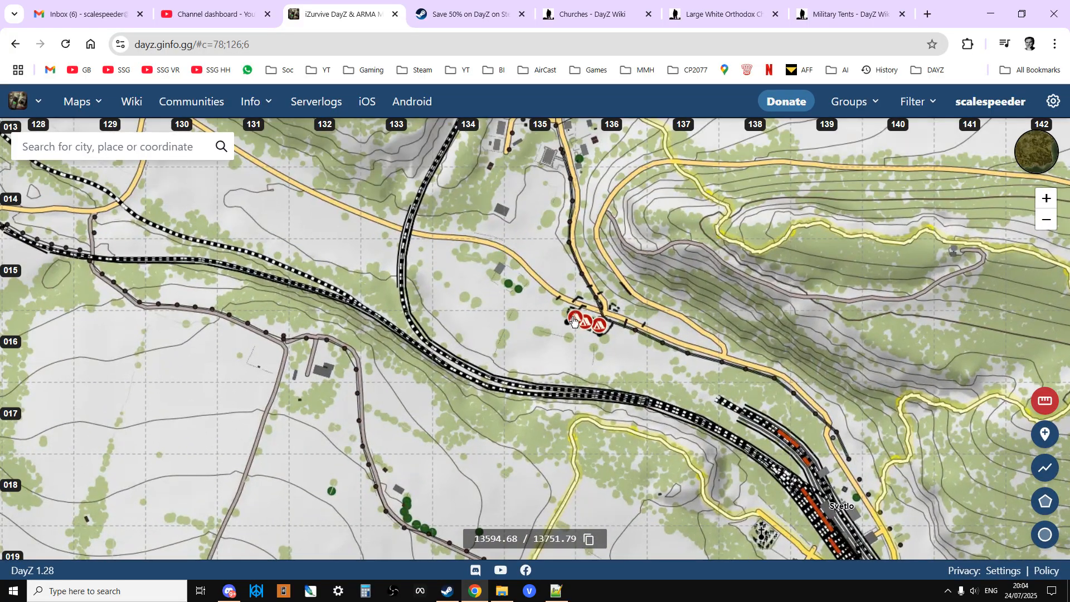
click(574, 322)
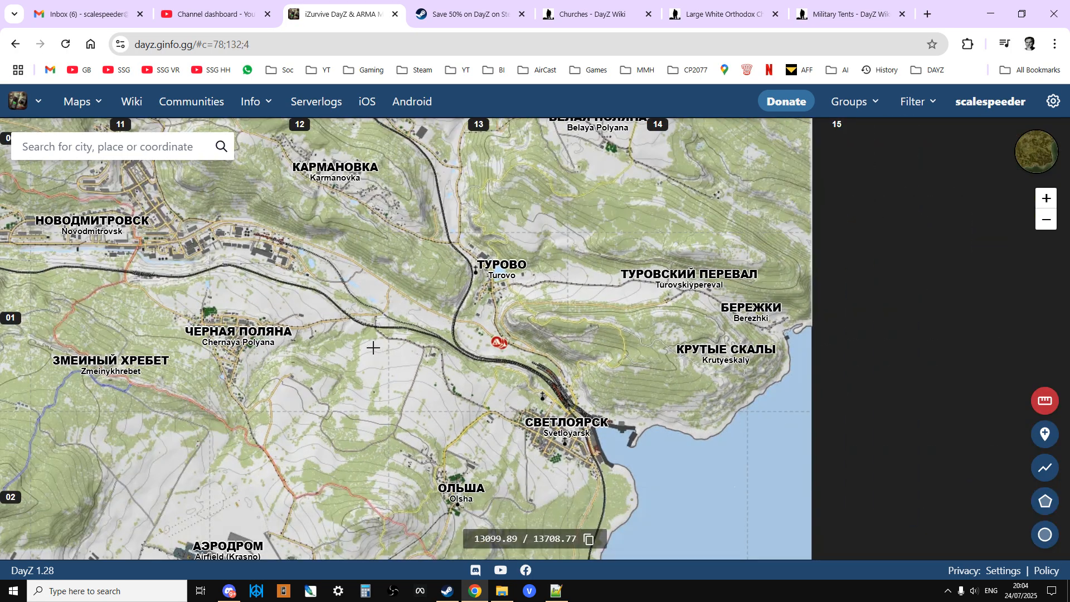
drag(374, 347, 468, 336)
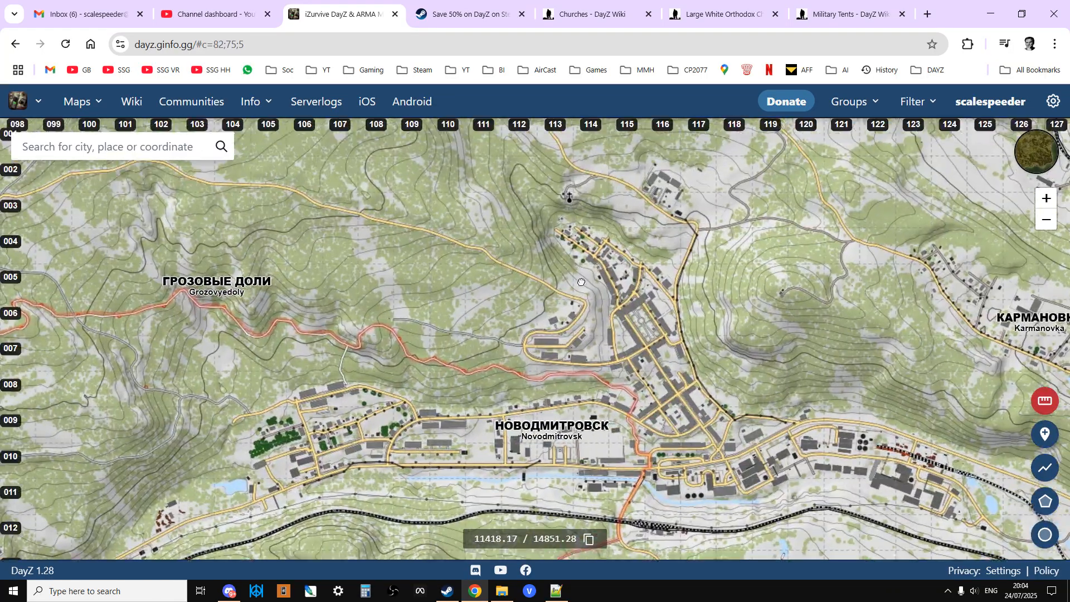
click(570, 199)
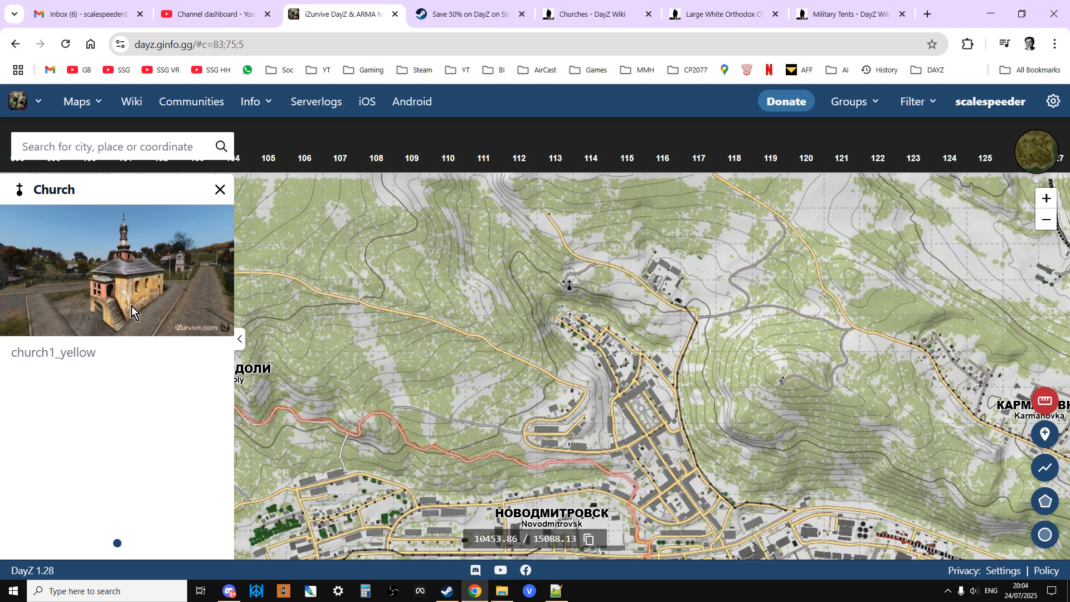
click(219, 190)
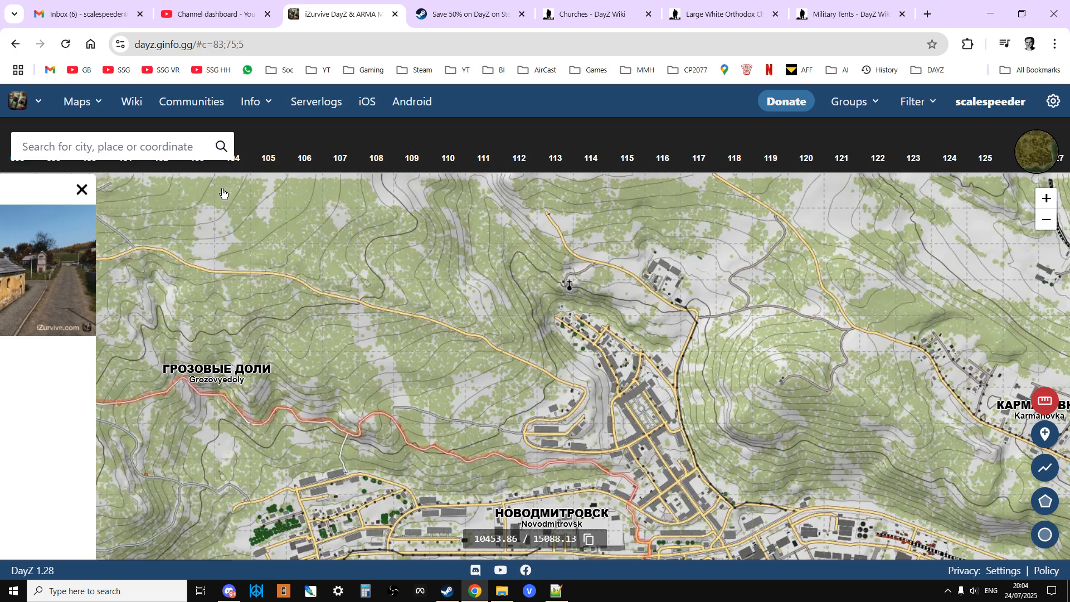
scroll(down, 3)
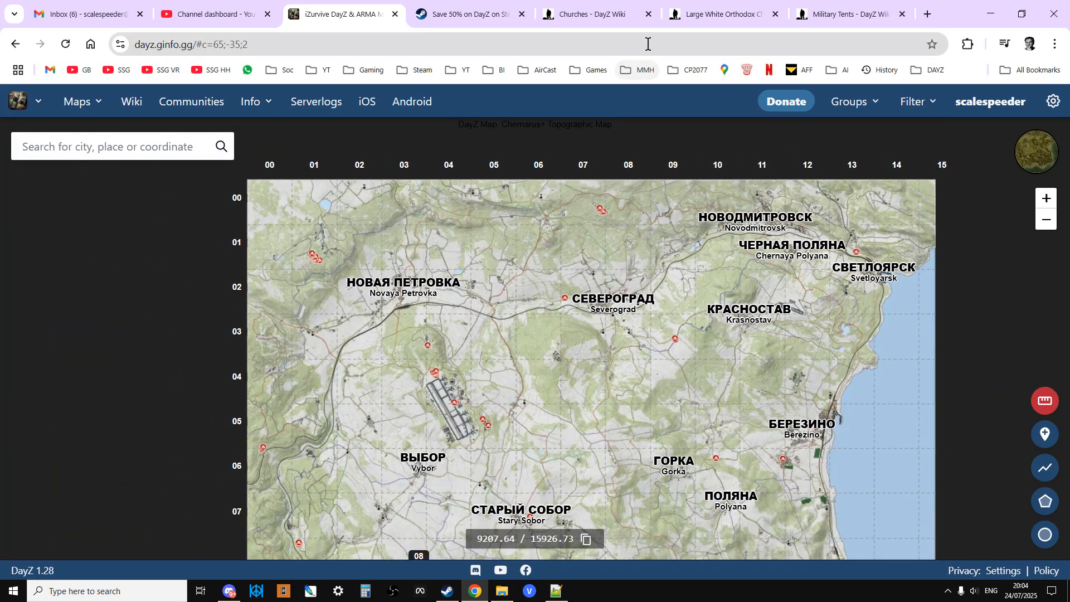
- Look over the Churches, Large White Orthodox Church and Military Tents wiki articles and the DayZ store page
click(593, 13)
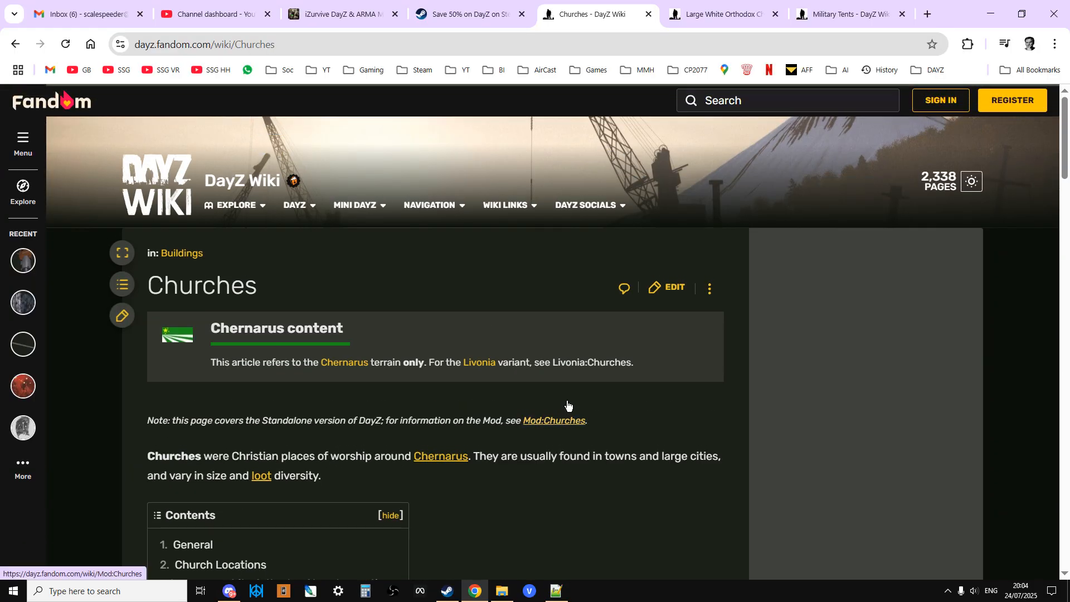
click(717, 13)
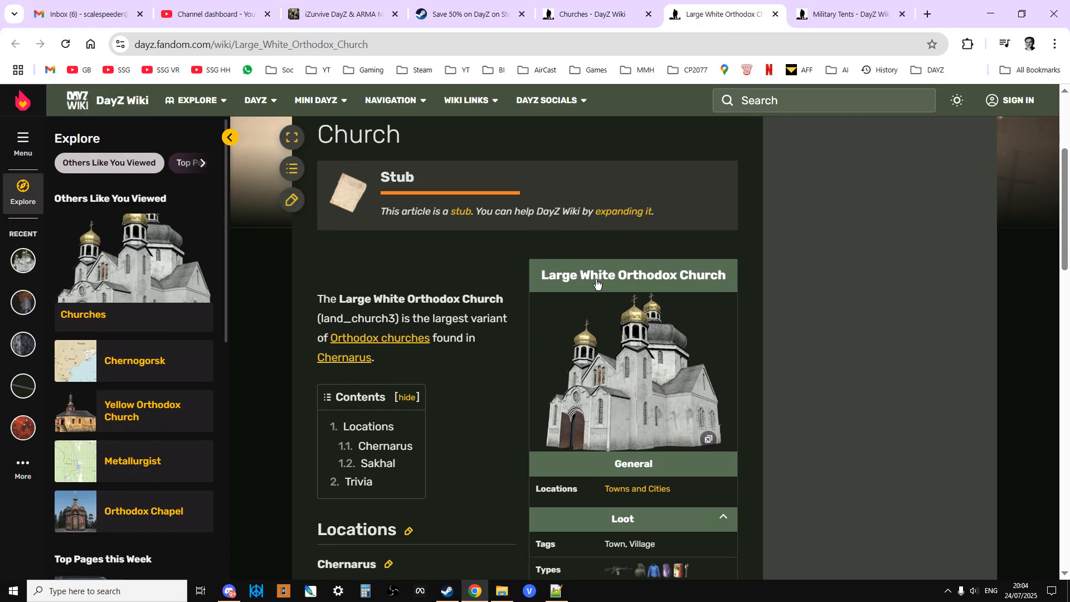
click(846, 13)
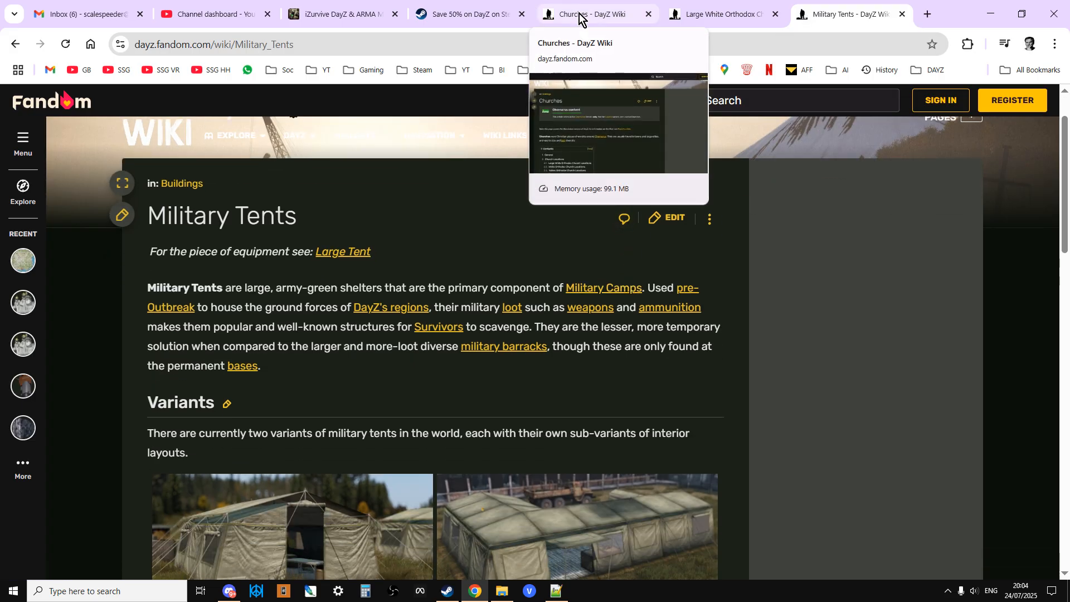
click(589, 13)
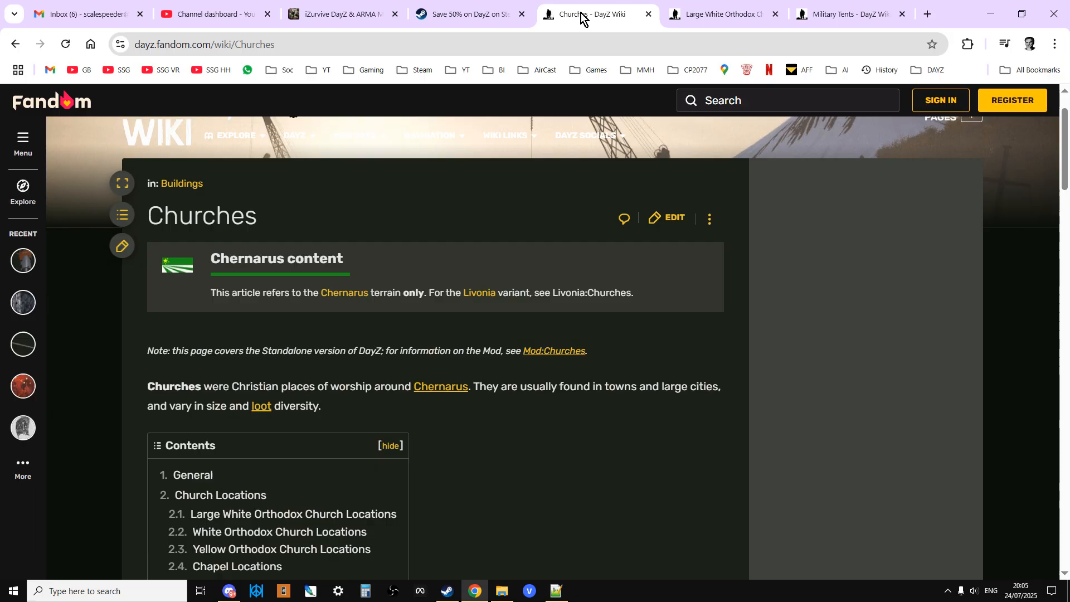
click(467, 13)
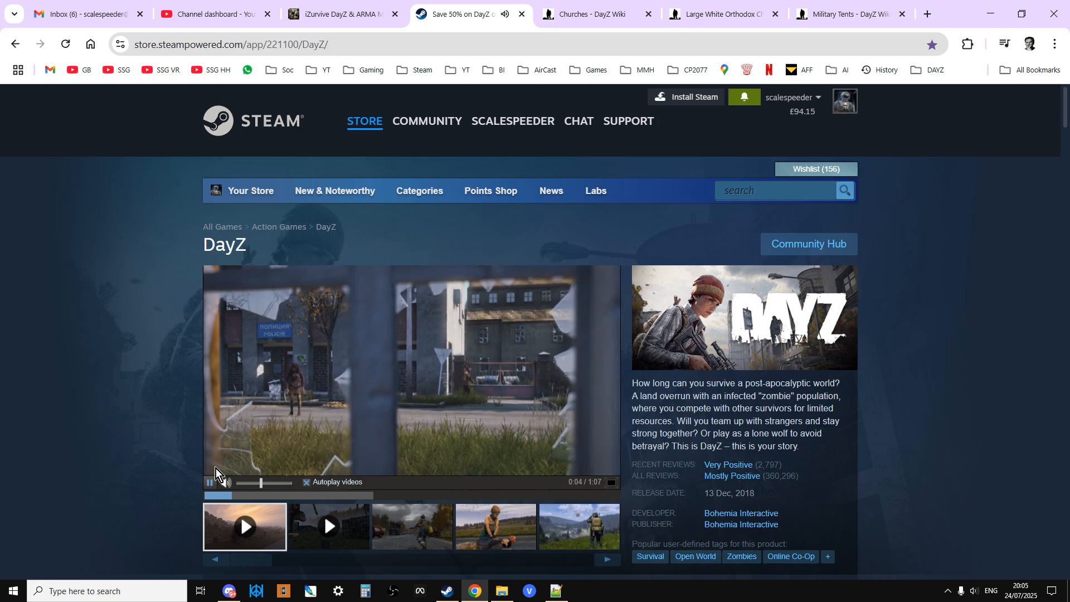
scroll(down, 3)
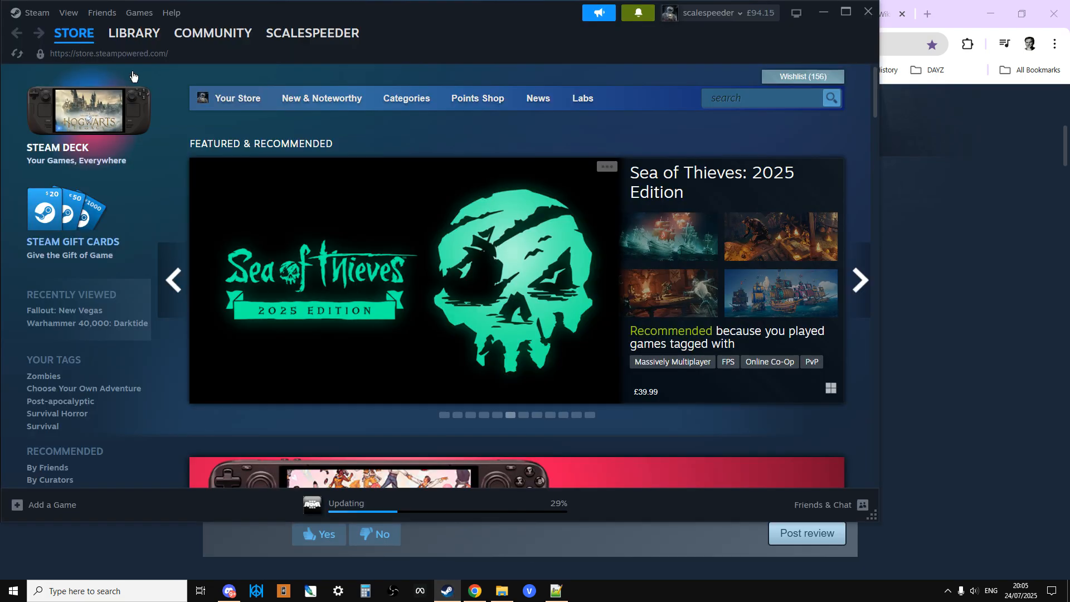
- From the Steam Library, reach DayZ Server's Installed Files and browse its local install folder
click(134, 33)
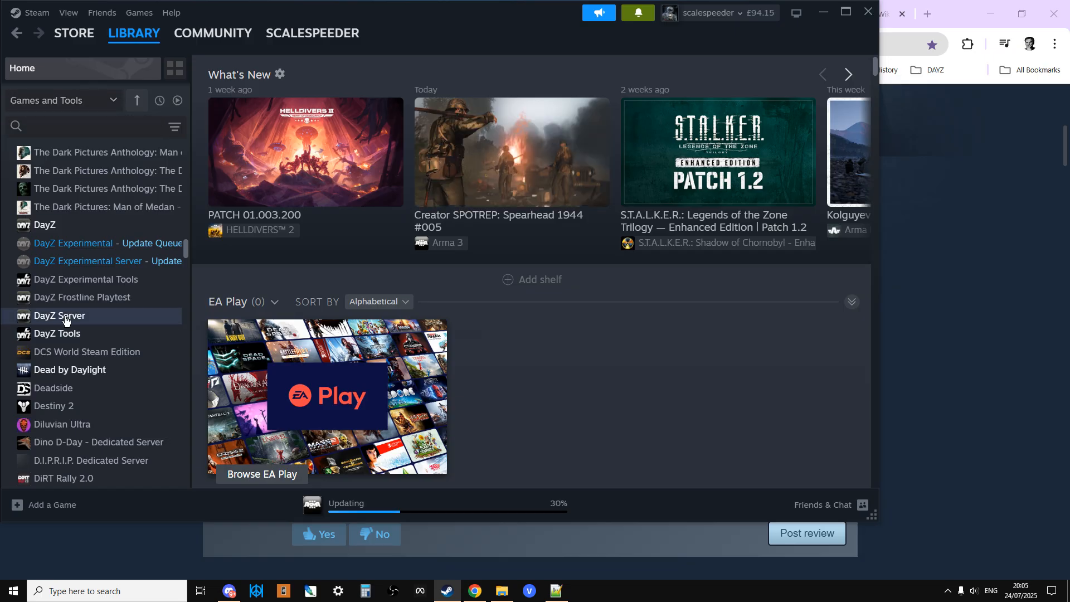
click(59, 315)
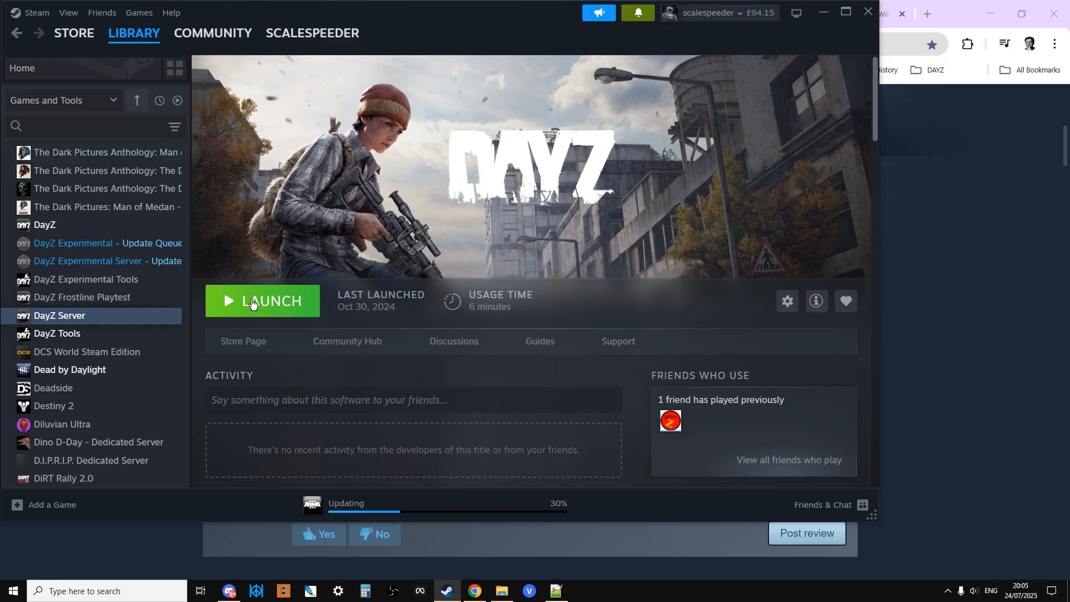
mouse_move(259, 310)
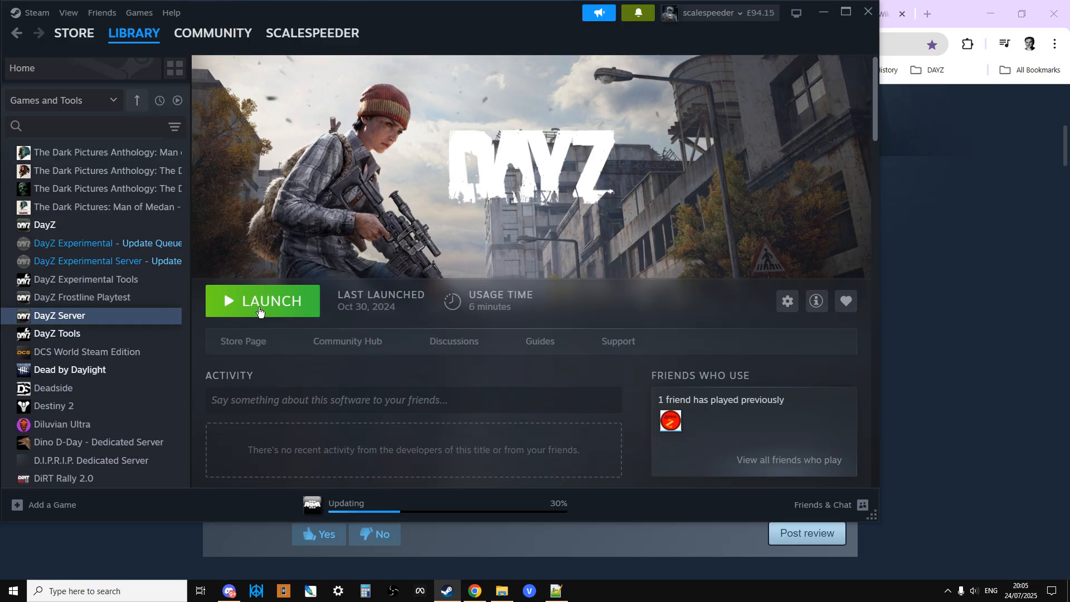
right_click(60, 315)
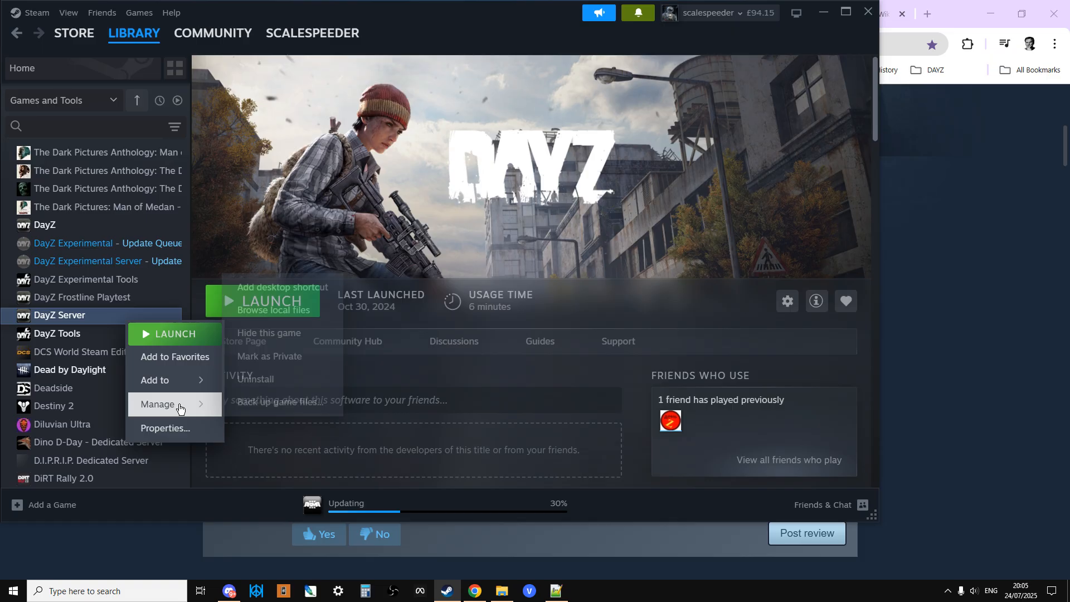
click(164, 428)
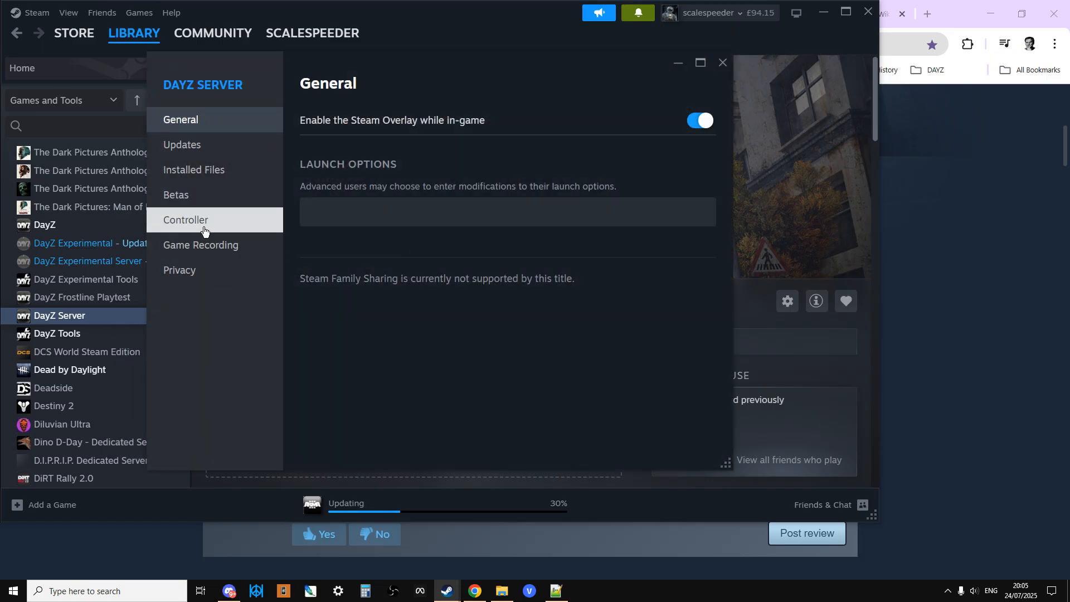
click(194, 169)
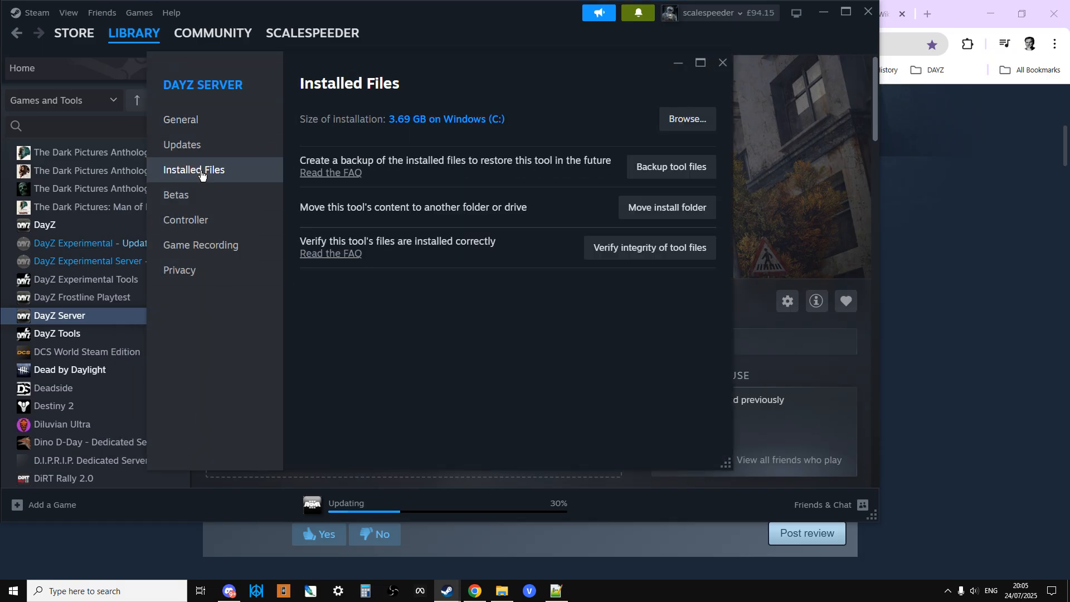
click(686, 120)
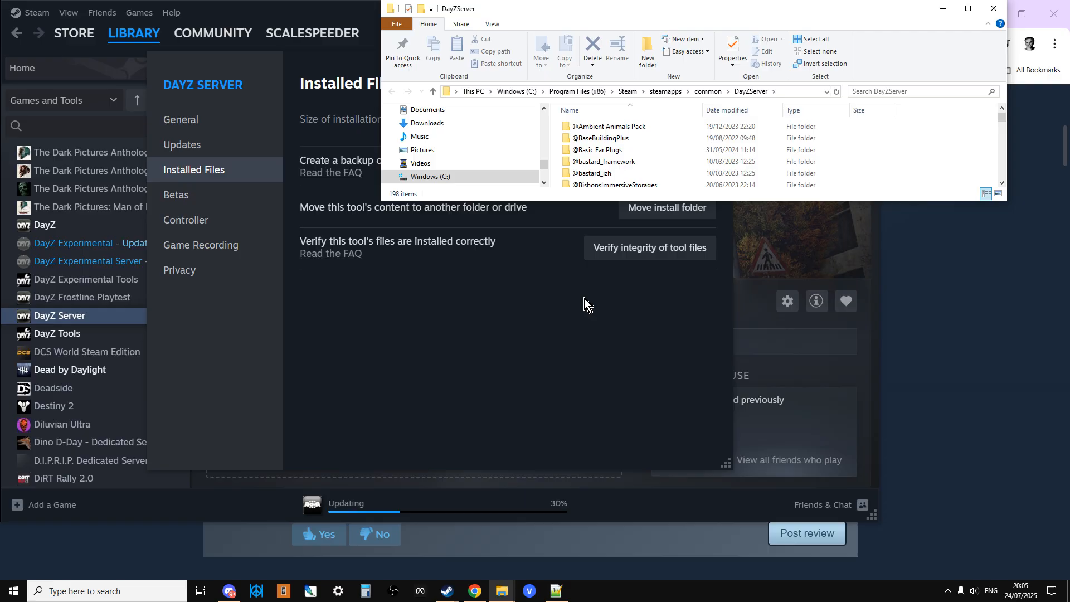
- Navigate into DayZServer > mpmissions > dayzOffline.chernarusplus
click(967, 8)
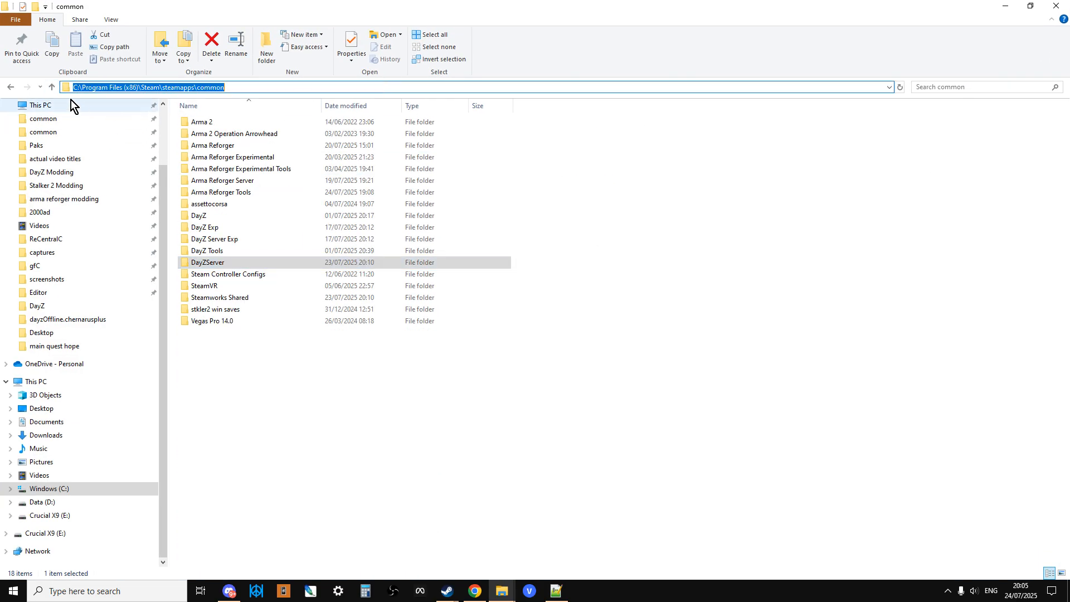
mouse_move(164, 106)
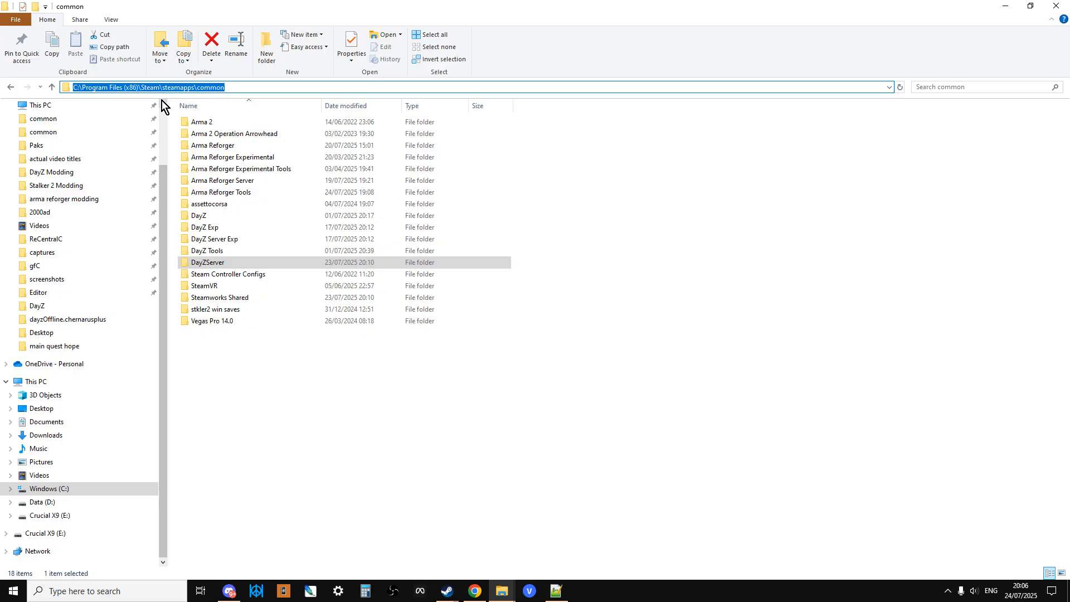
click(207, 262)
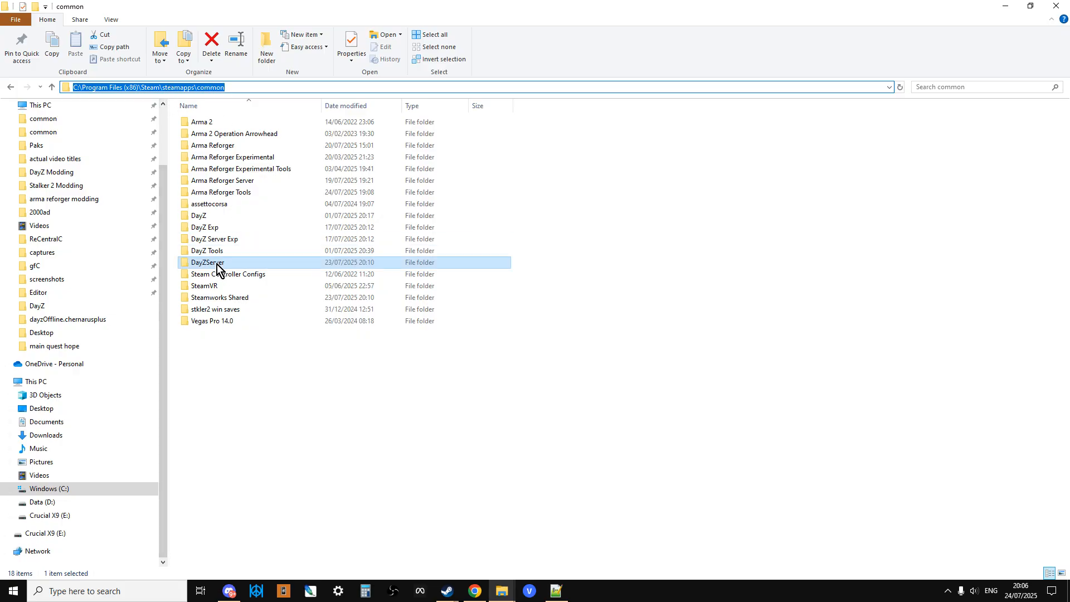
double_click(207, 262)
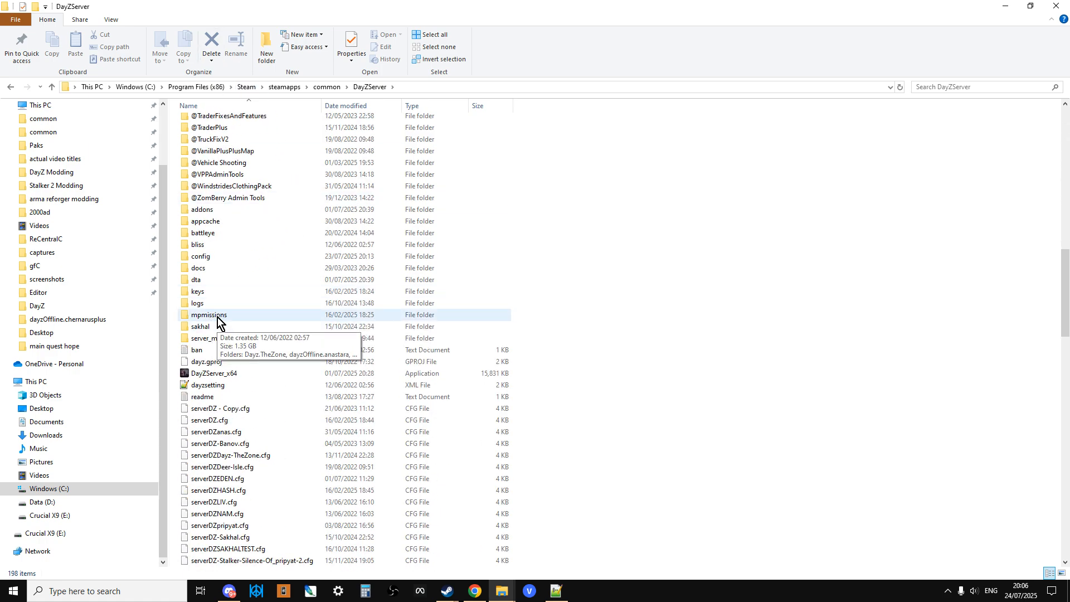
double_click(208, 314)
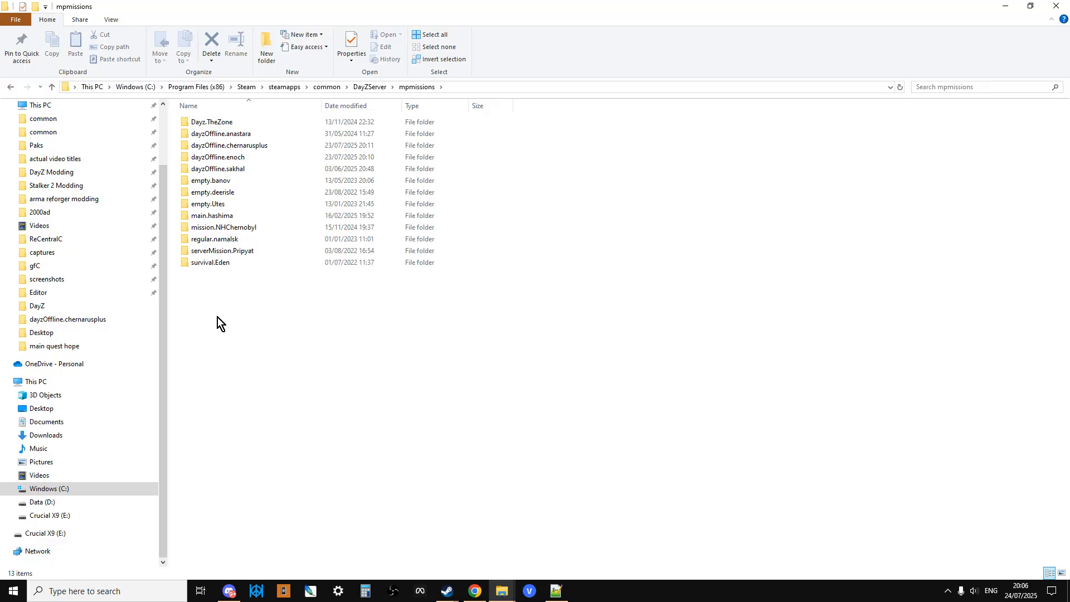
mouse_move(228, 145)
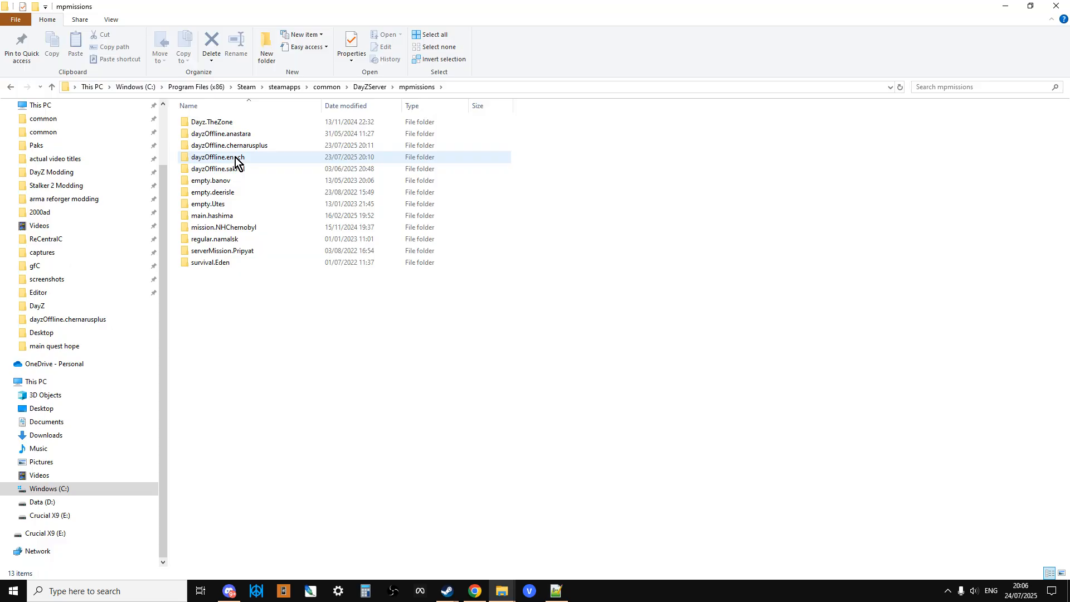
double_click(229, 145)
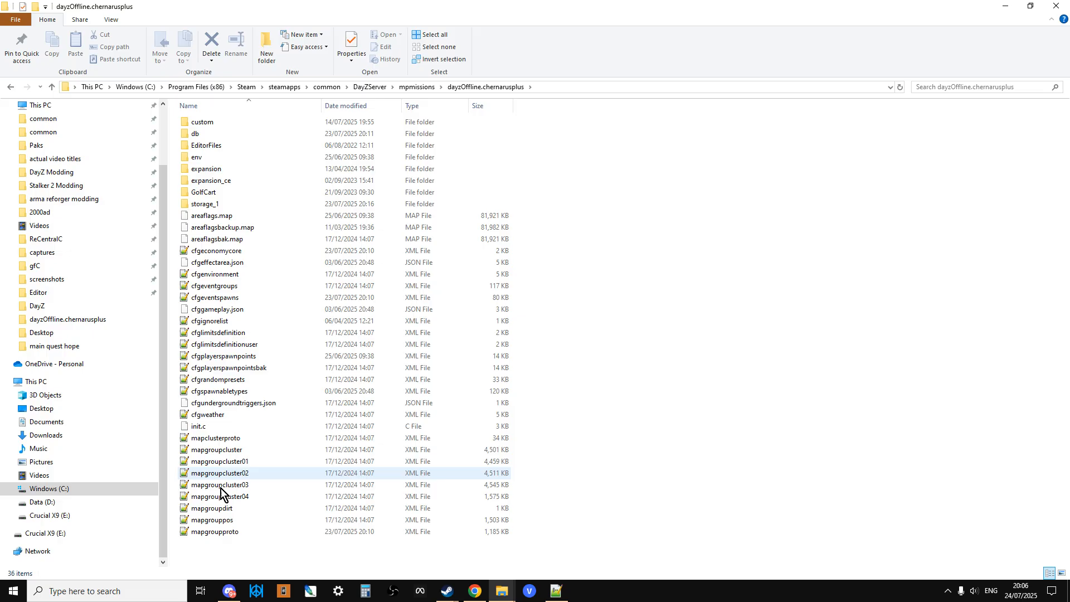
- Edit the mapgrouppos file with Notepad++
right_click(212, 520)
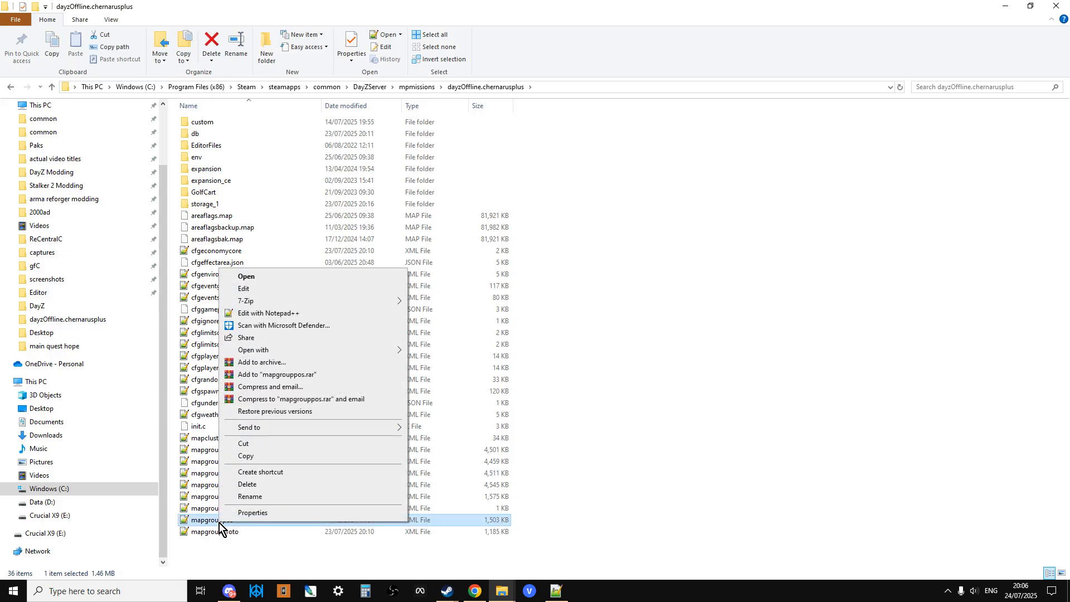
mouse_move(297, 314)
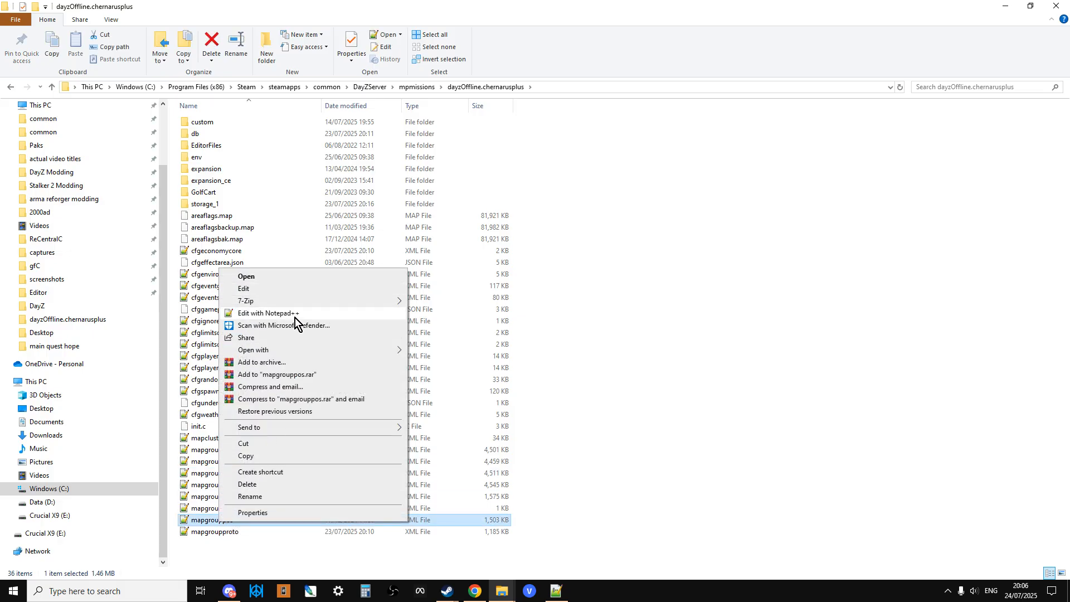
click(268, 312)
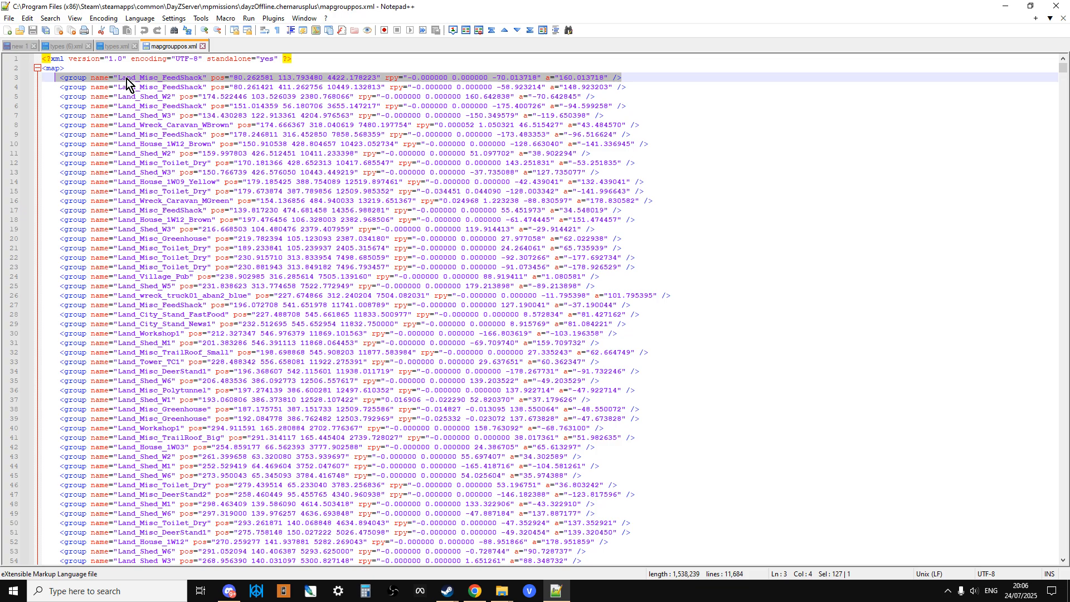
mouse_move(305, 65)
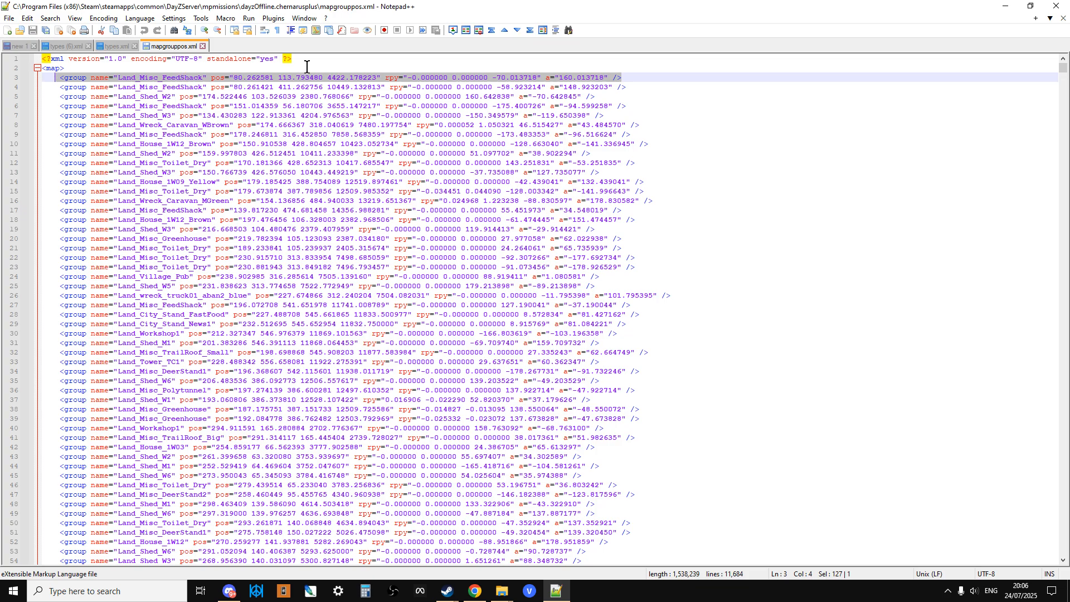
mouse_move(399, 84)
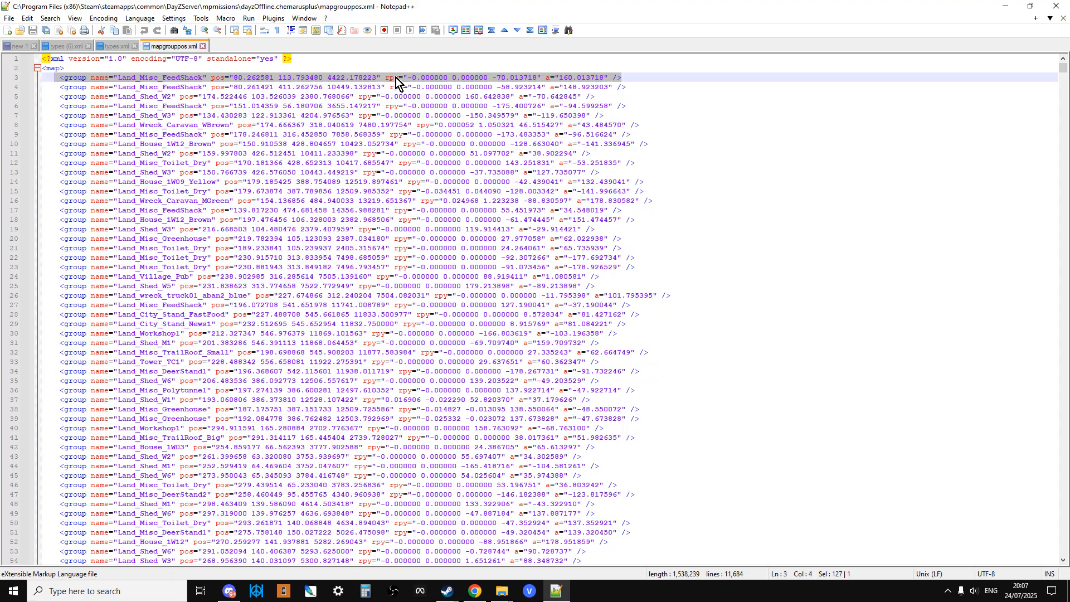
- Scroll through the building group entries, jump back to the top with Ctrl+Home, and switch to Chrome
scroll(down, 3)
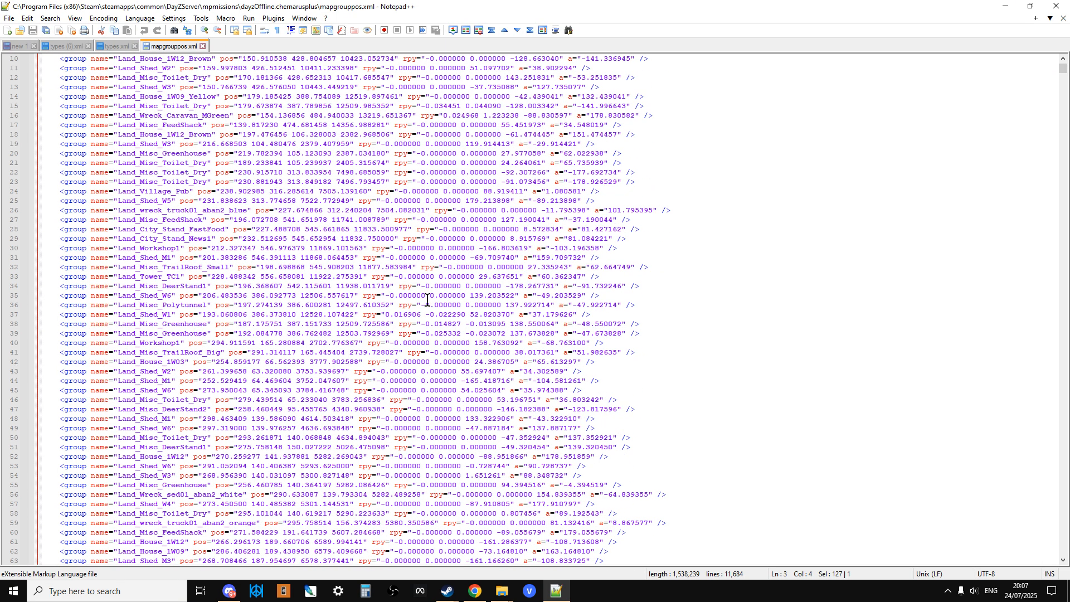
scroll(down, 3)
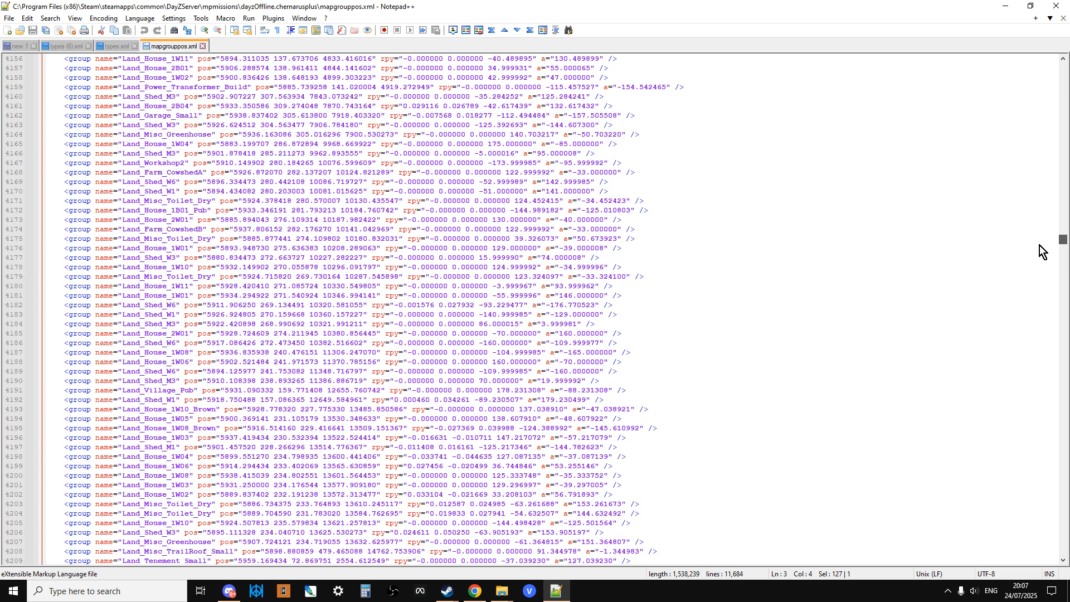
scroll(down, 3)
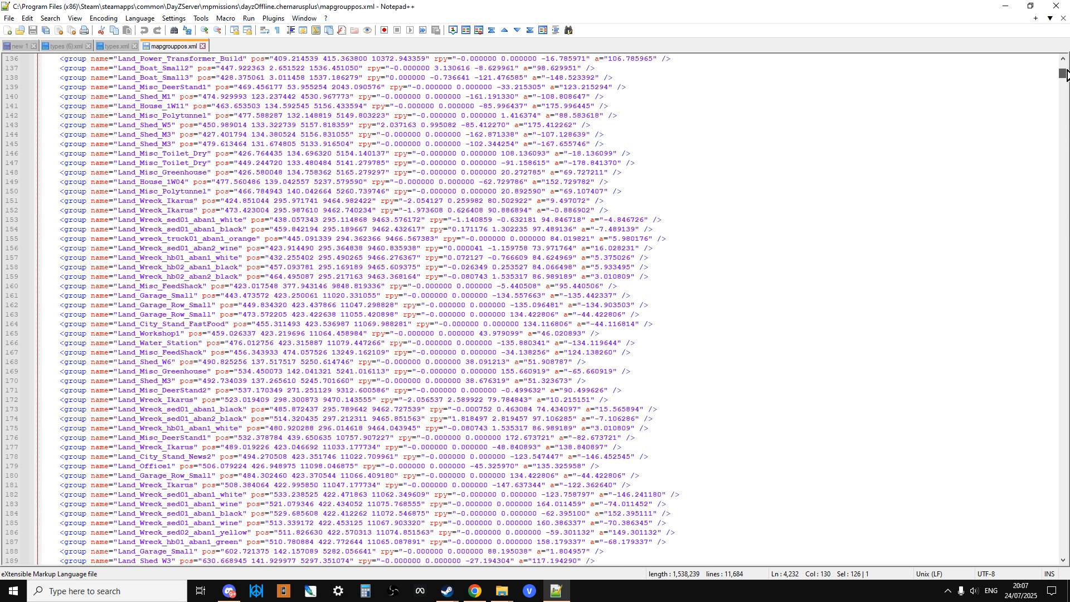
key(ctrl+Home)
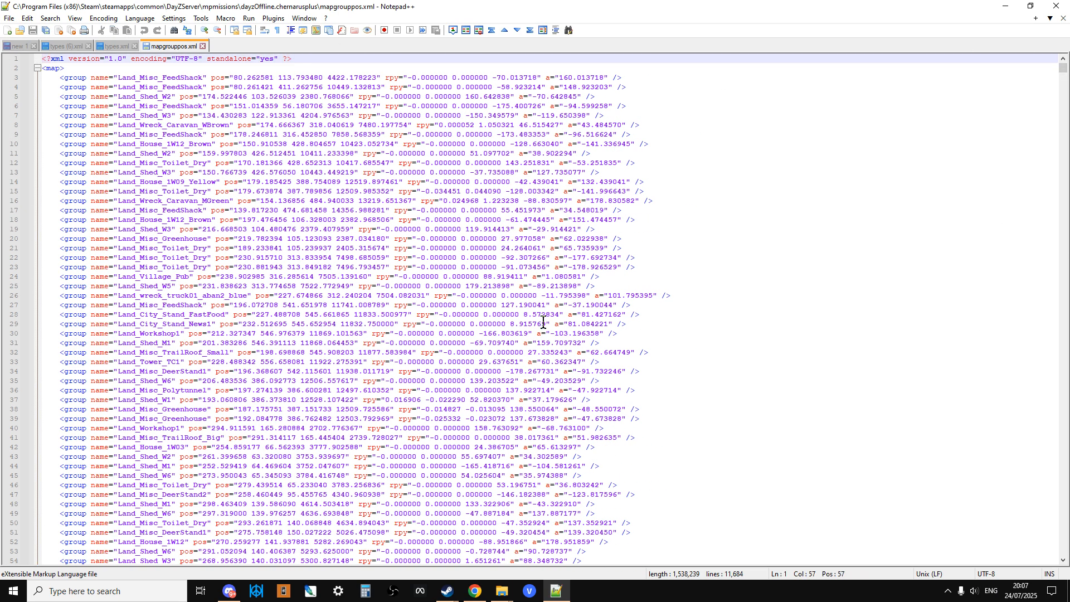
click(474, 595)
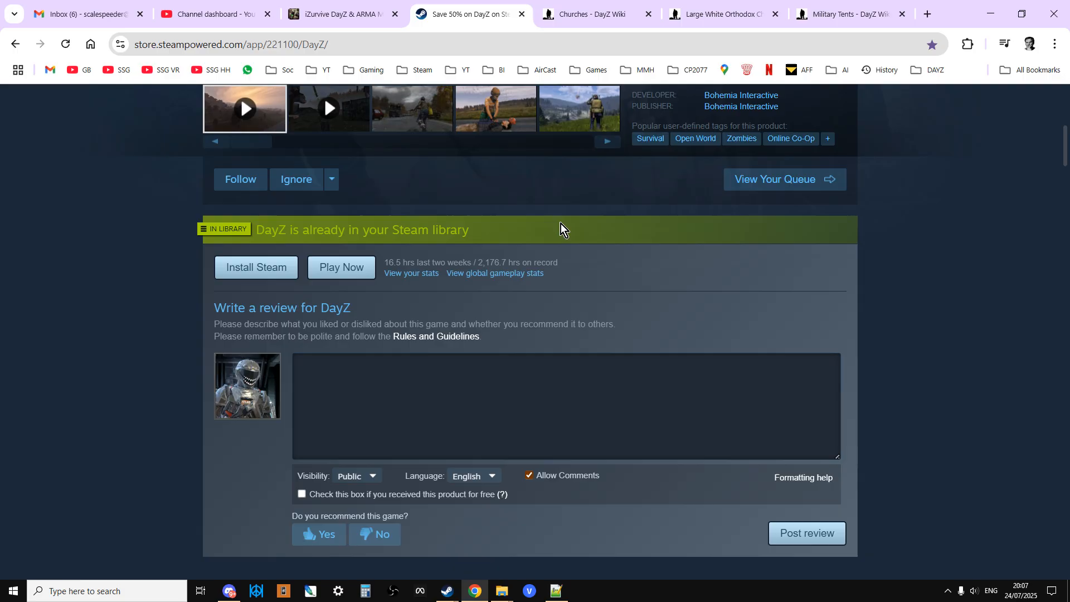
- Read the church marker's name church1_yellow near Novodmitrovsk on iZurvive, then return to Notepad++
click(589, 14)
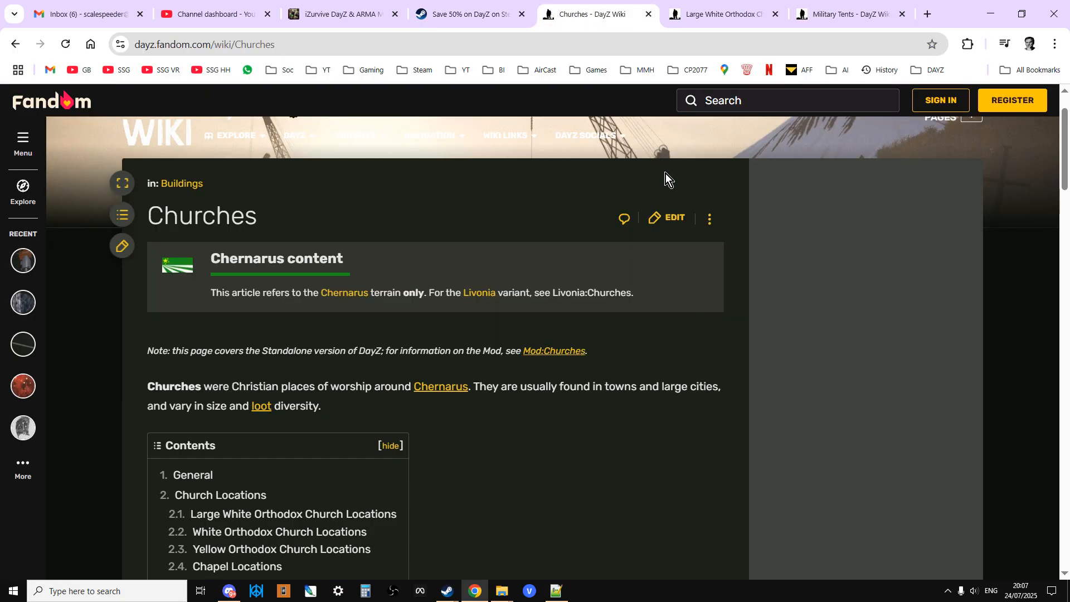
click(334, 13)
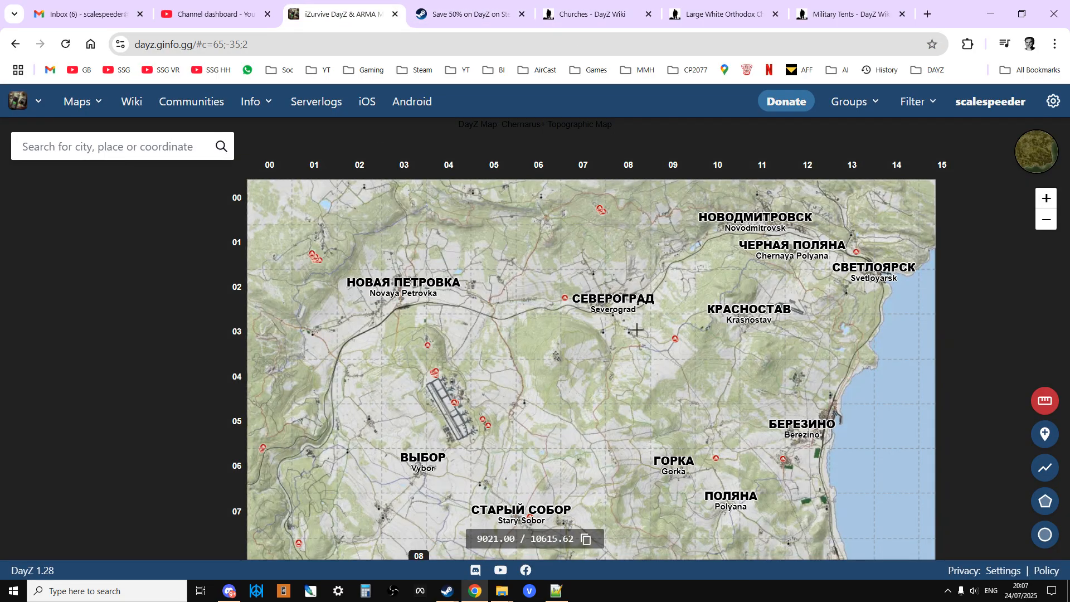
drag(635, 330, 576, 296)
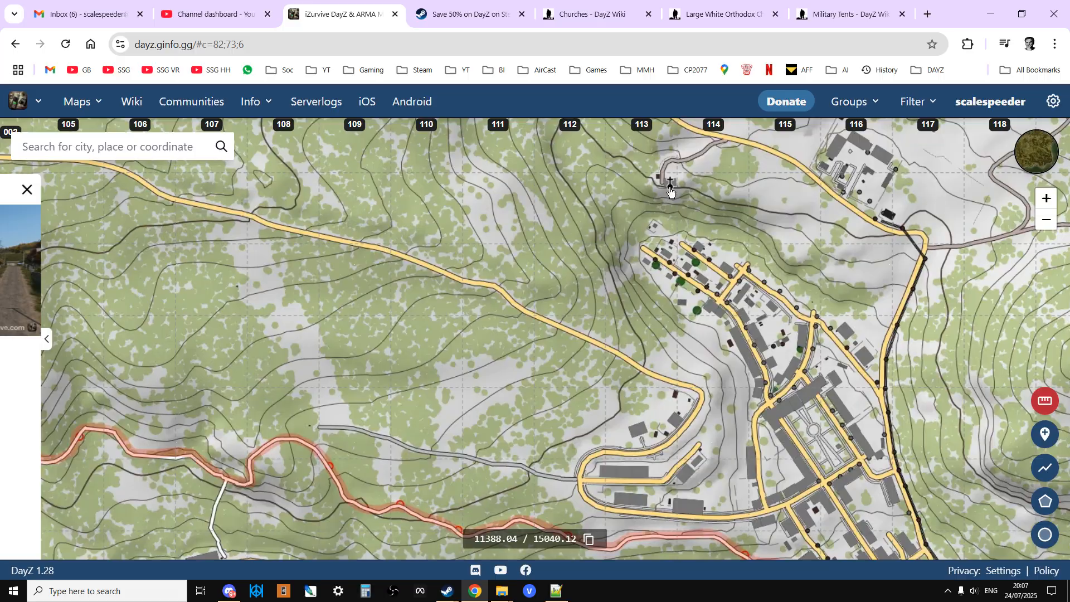
click(670, 184)
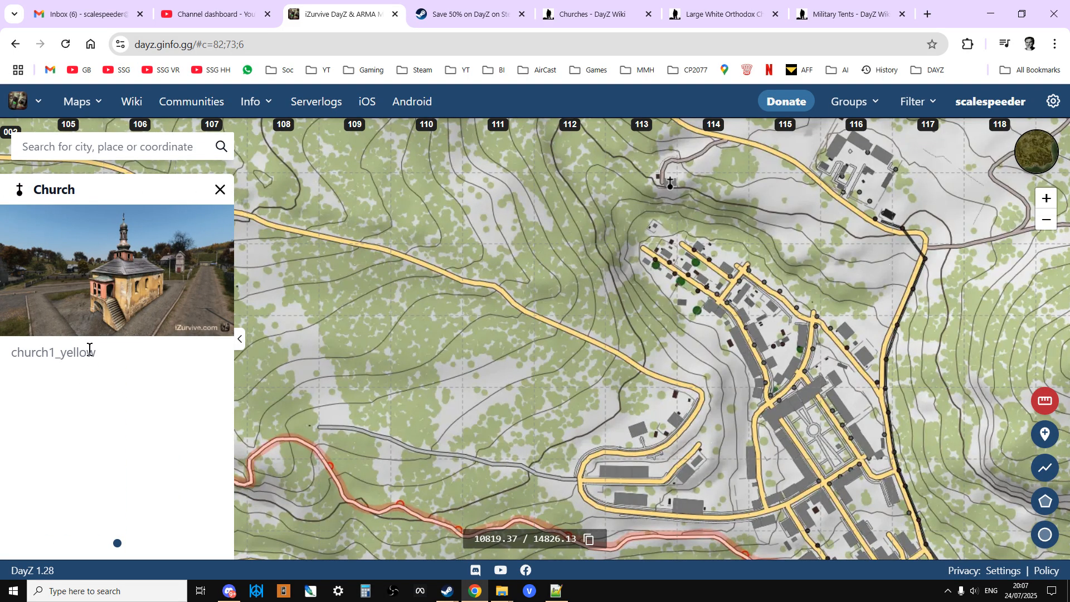
double_click(53, 352)
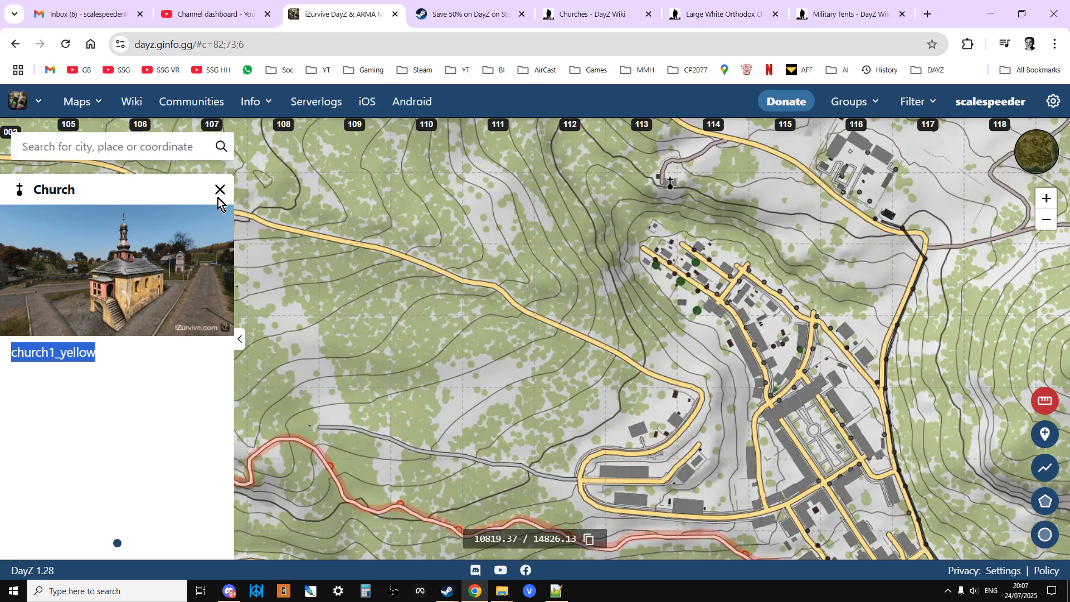
click(220, 190)
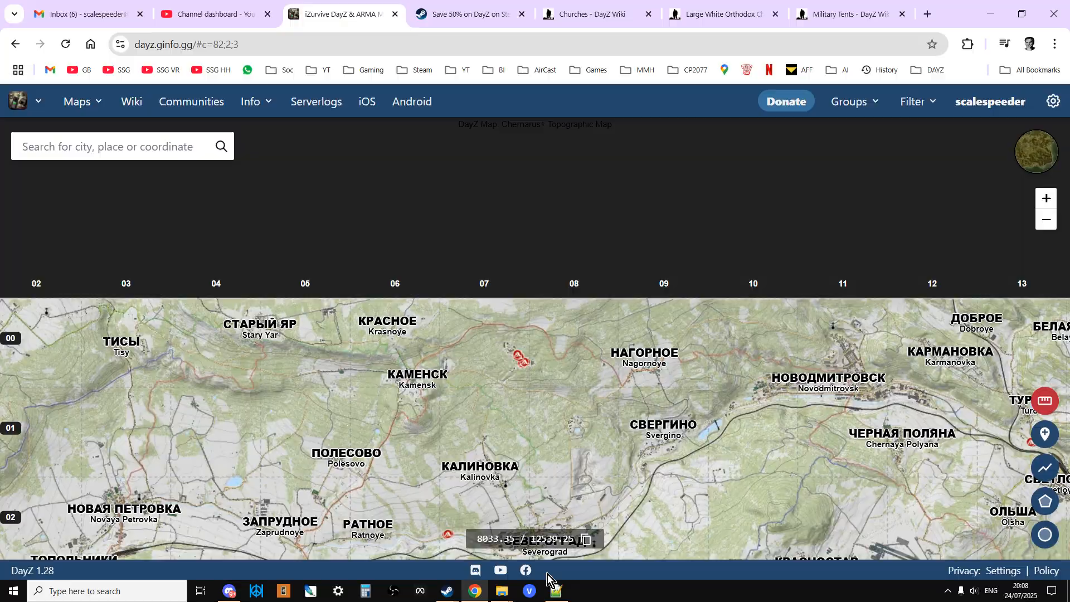
click(555, 591)
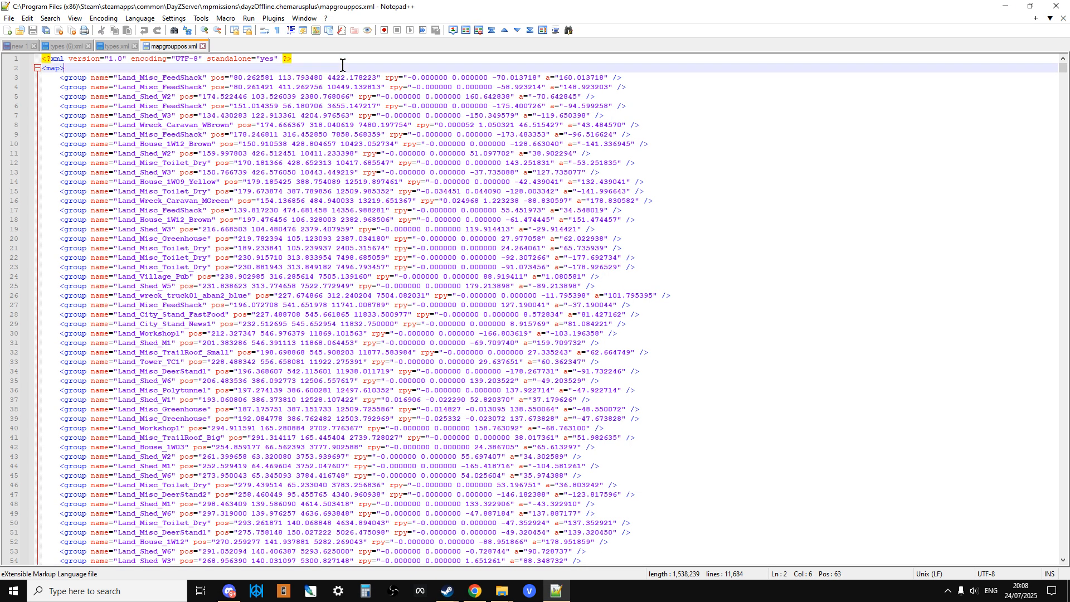
- Find All occurrences of "church" in mapgrouppos.xml, listing 21 Land_Church entries
key(Ctrl+f)
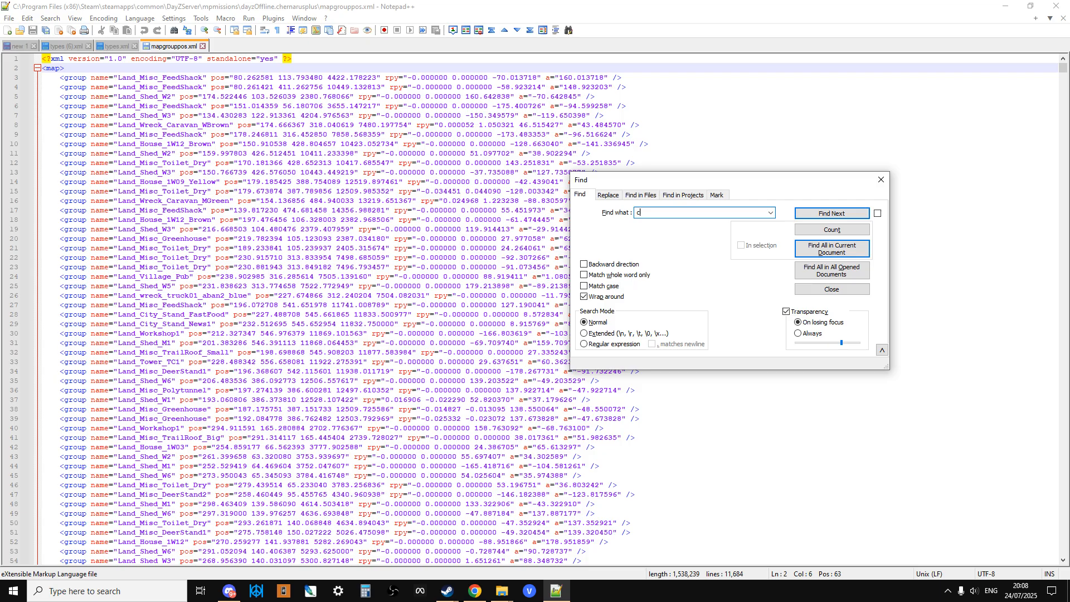
text(hurch)
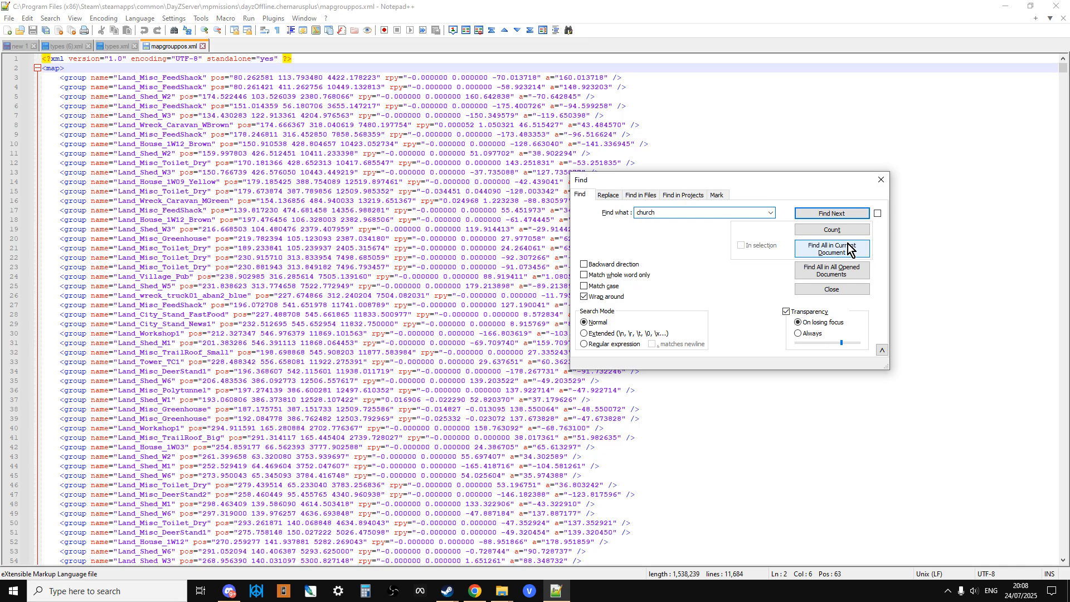
click(832, 247)
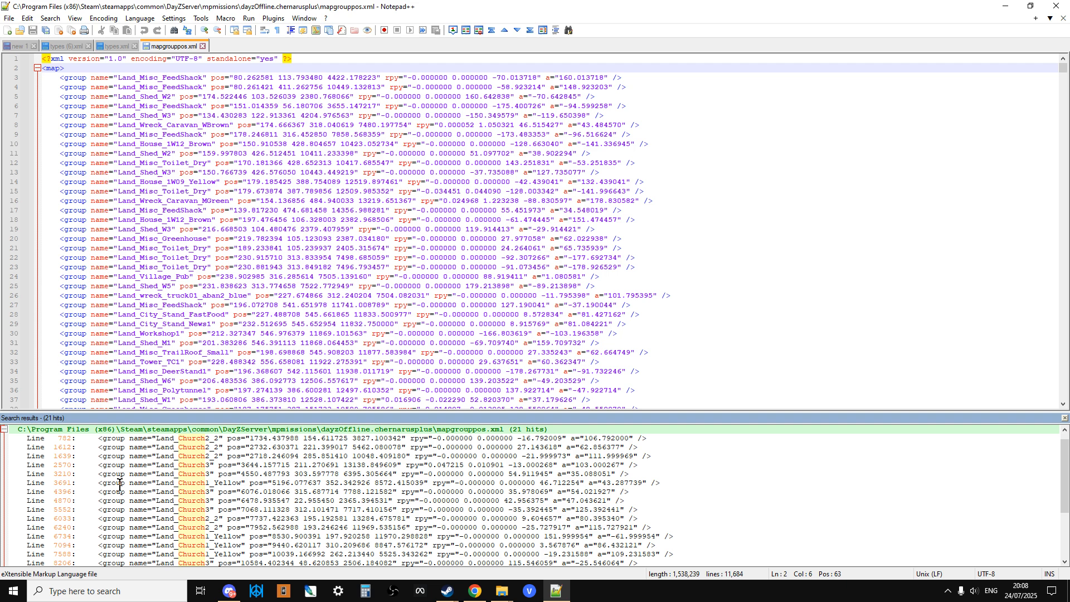
scroll(down, 3)
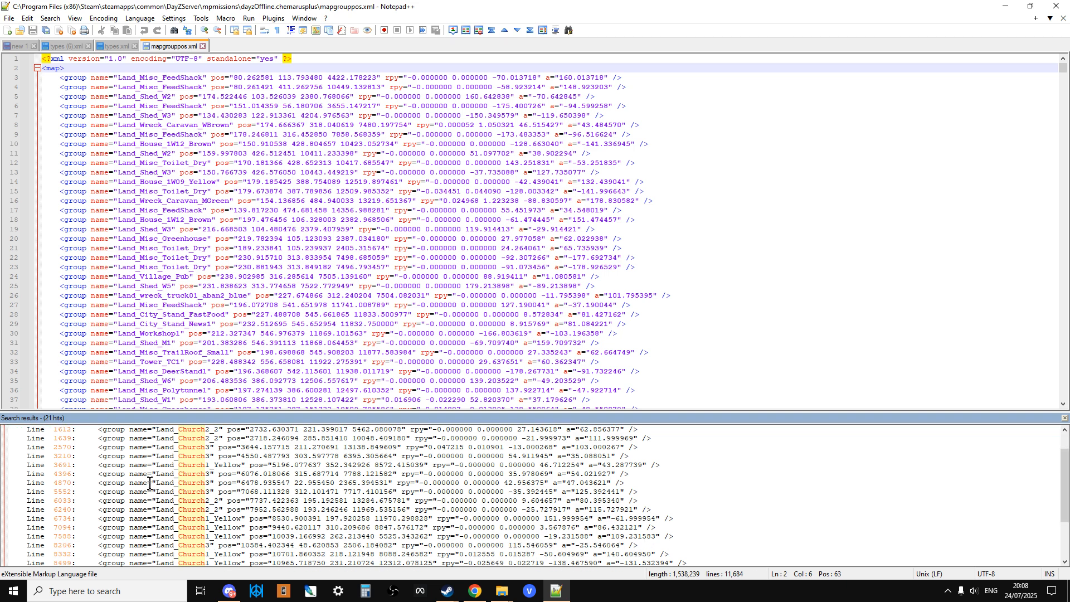
mouse_move(381, 536)
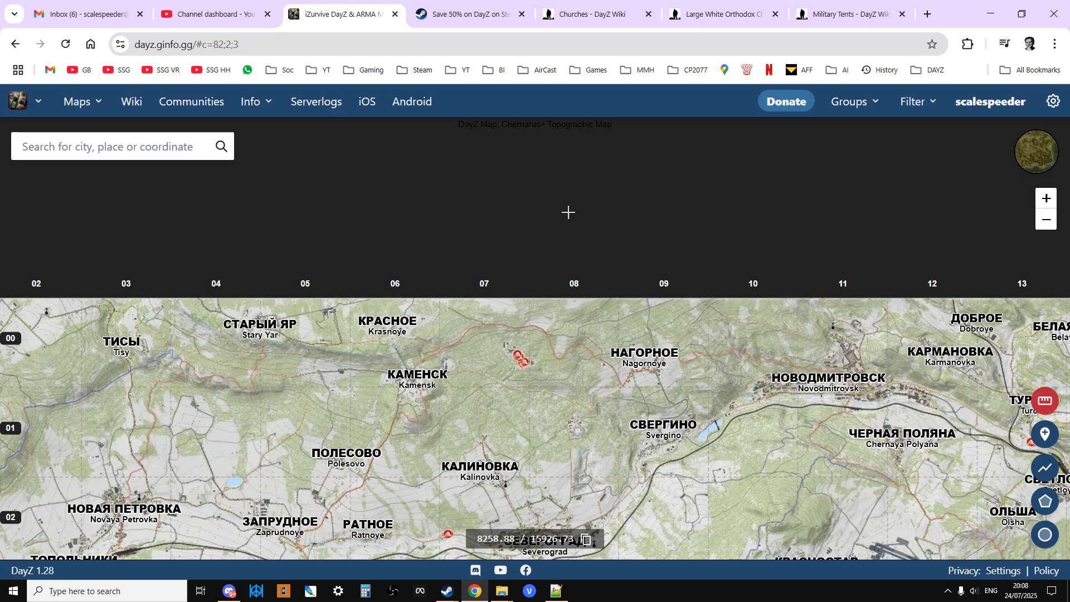
- Scroll the Churches wiki article to its Large White, White and Yellow Orthodox church location lists
click(595, 13)
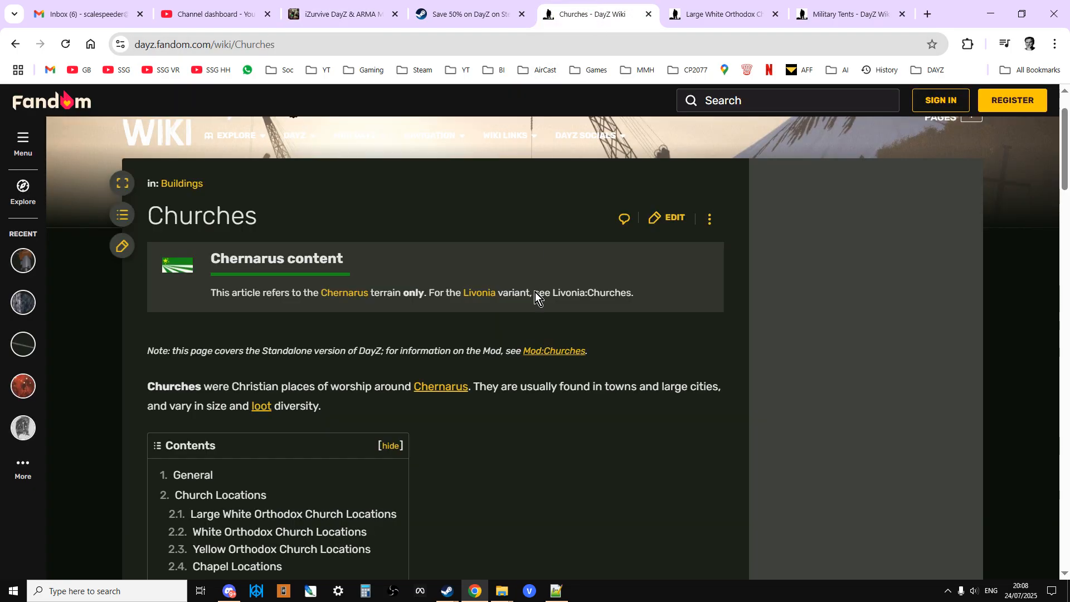
scroll(down, 3)
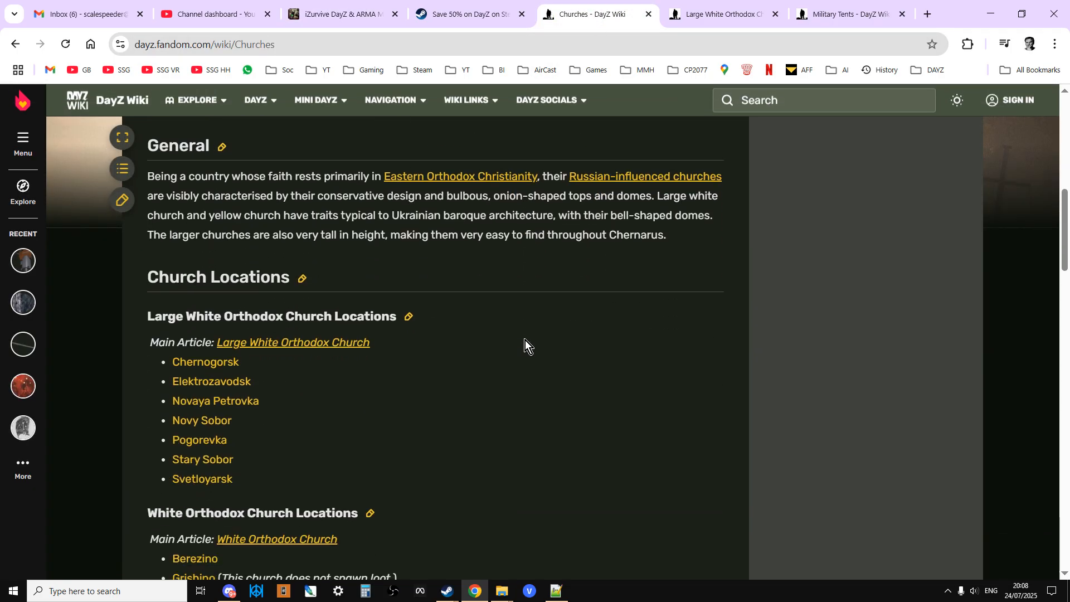
scroll(down, 3)
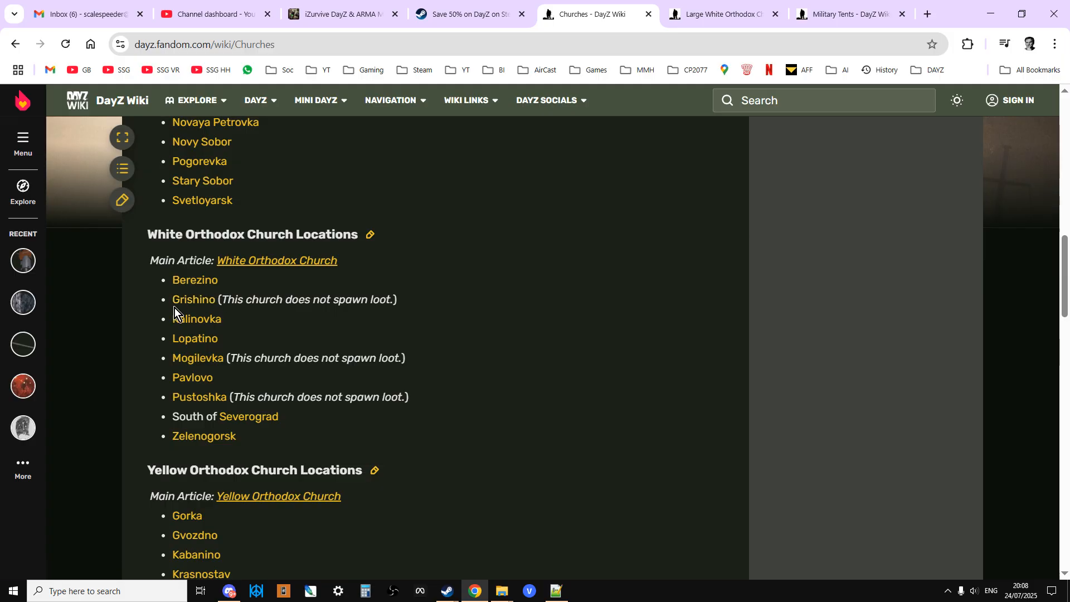
mouse_move(196, 319)
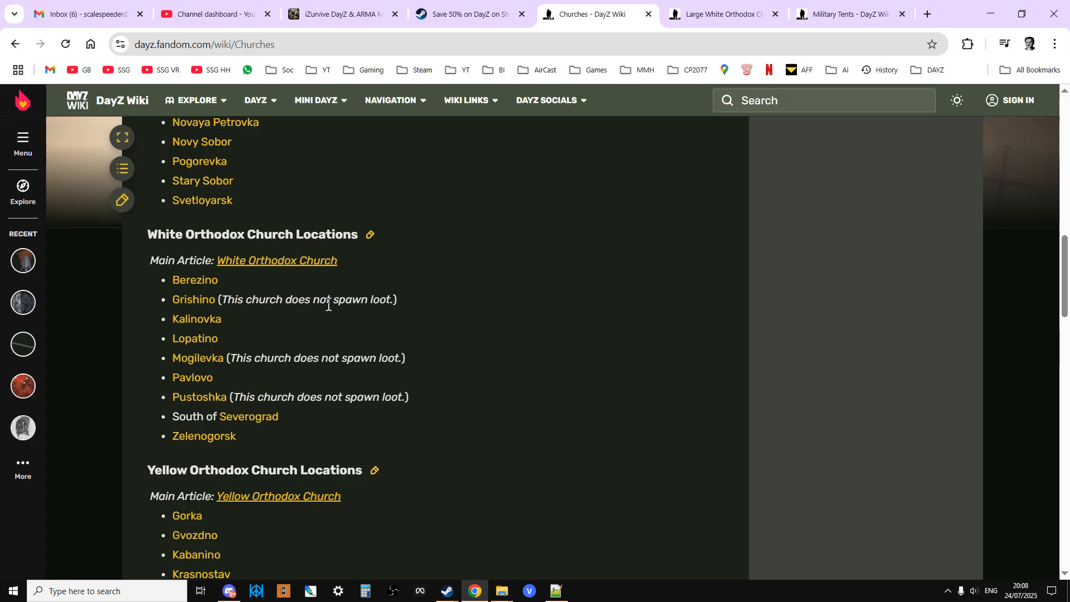
mouse_move(568, 568)
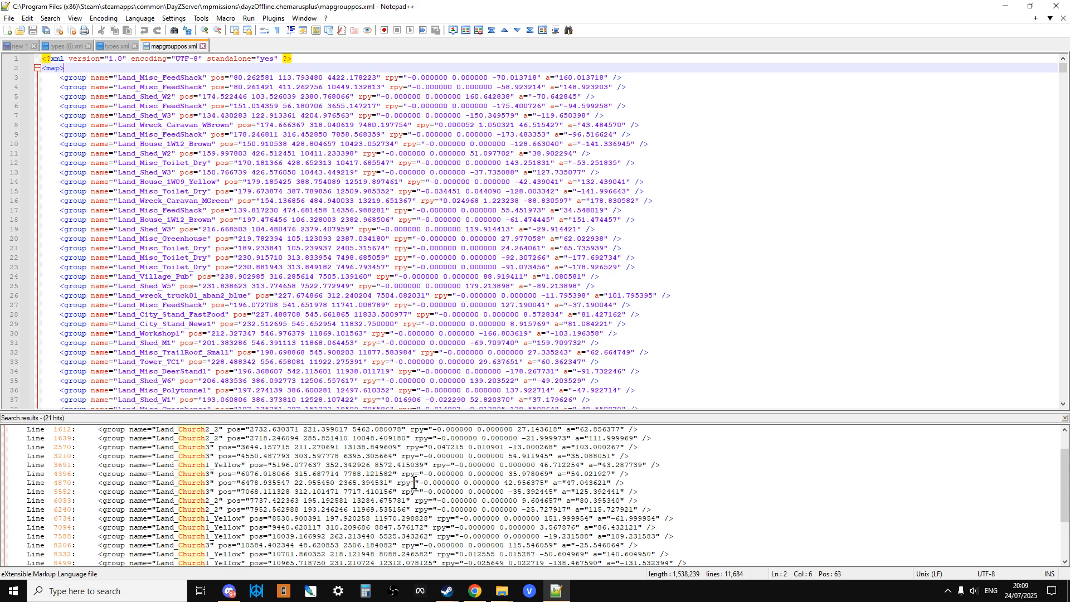
mouse_move(431, 306)
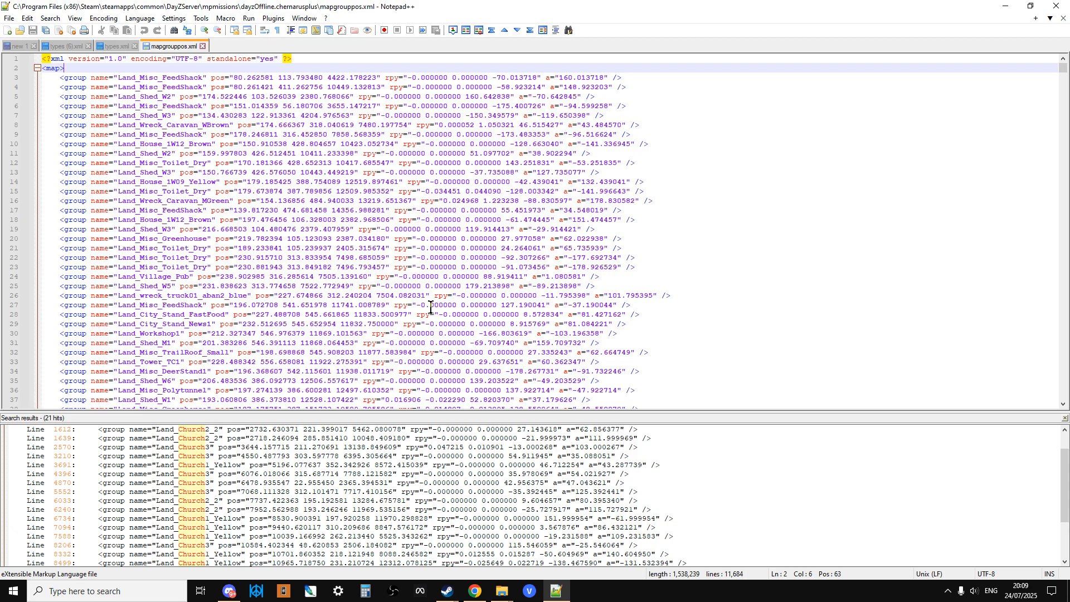
scroll(down, 3)
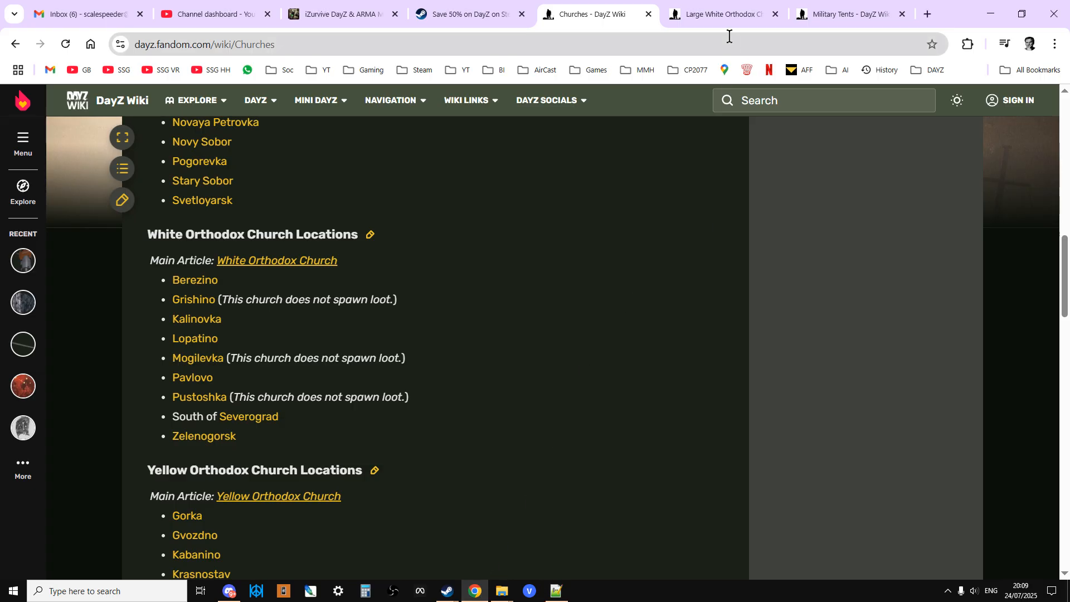
- Read a tent marker near Turovo on iZurvive as land_mil_tent_big2_2 and close its details
click(850, 13)
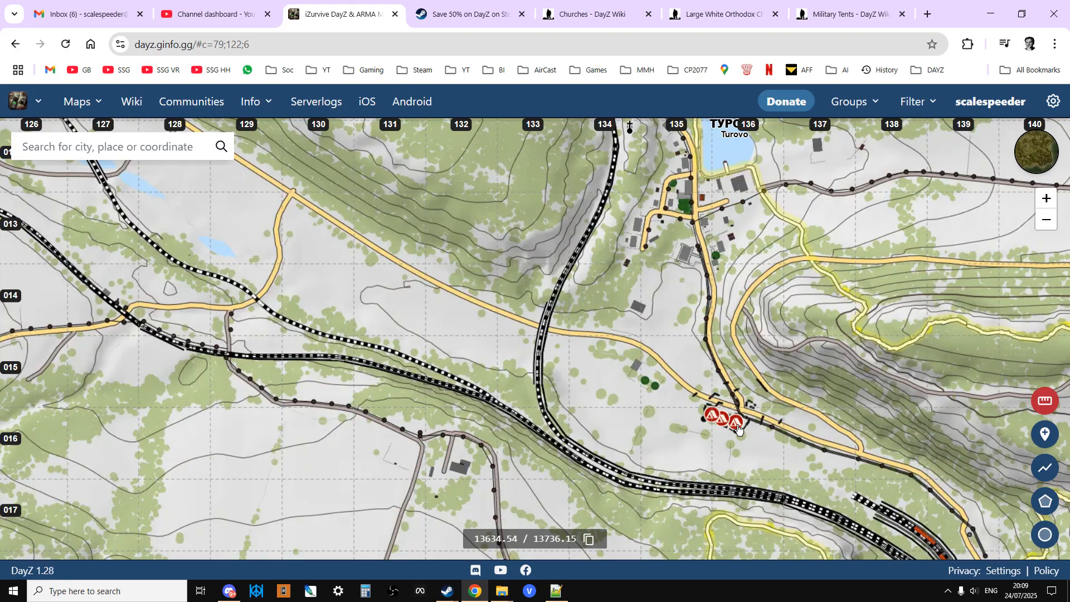
click(737, 421)
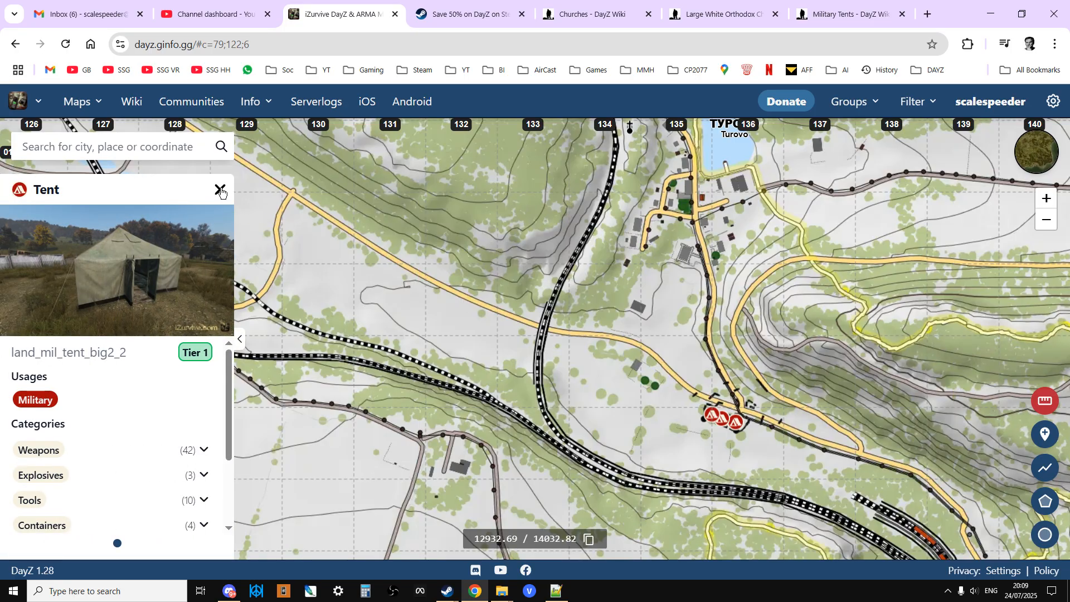
click(712, 415)
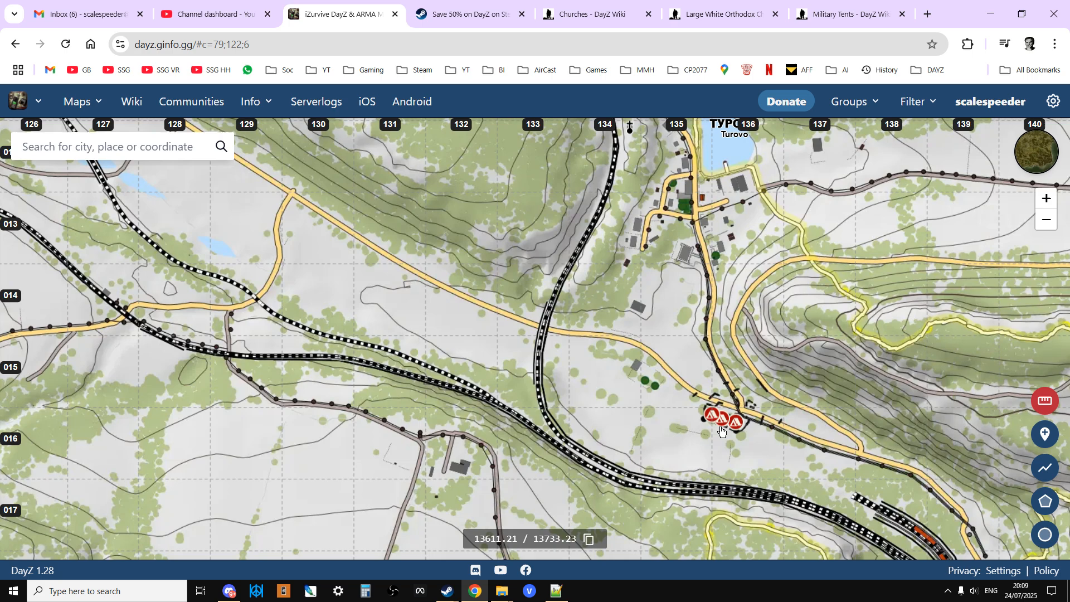
click(712, 418)
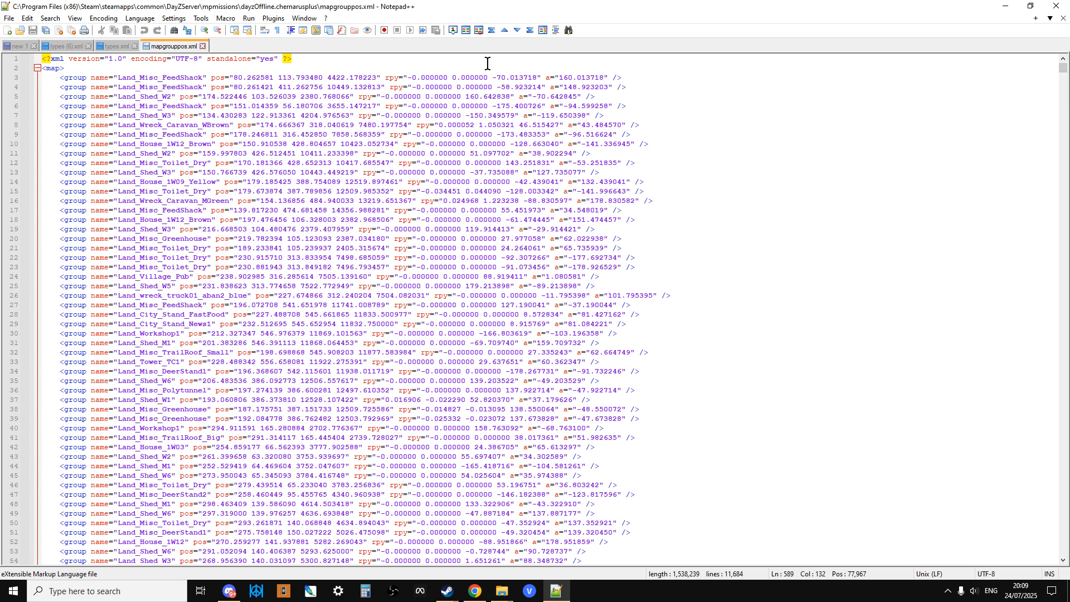
- Find All occurrences of "mil_tent" in mapgrouppos.xml, listing 95 Land_Mil_Tent entries
key(Ctrl+f)
text(land)
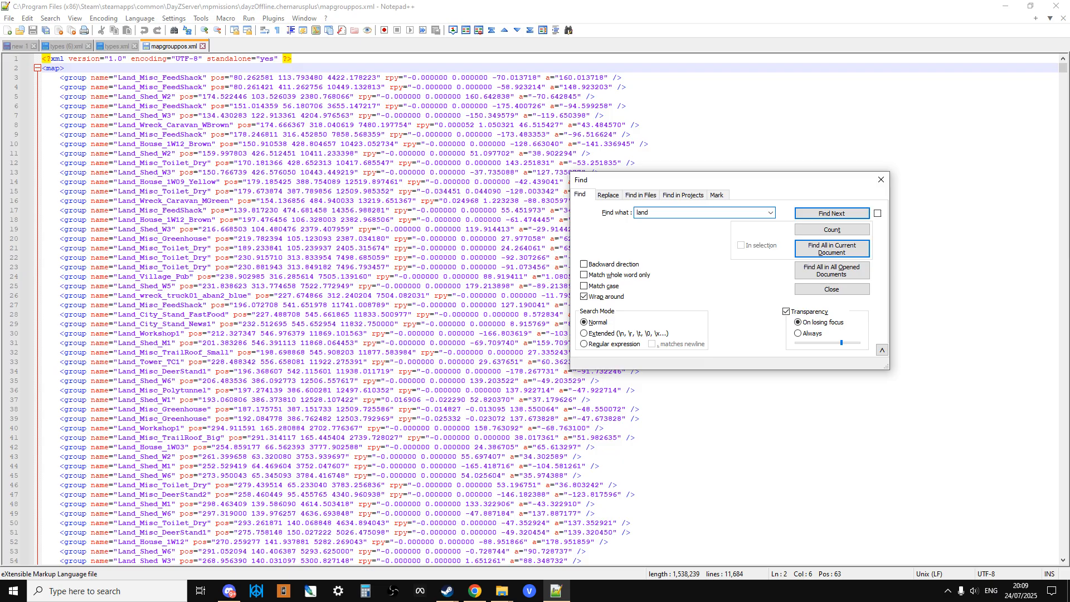
text(ml)
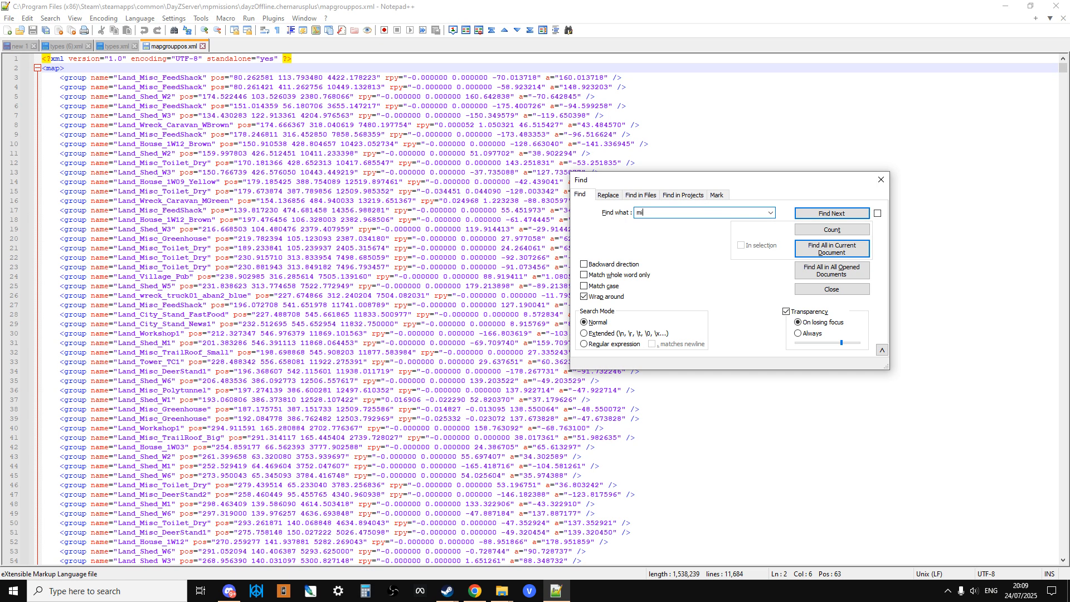
text(l_tent)
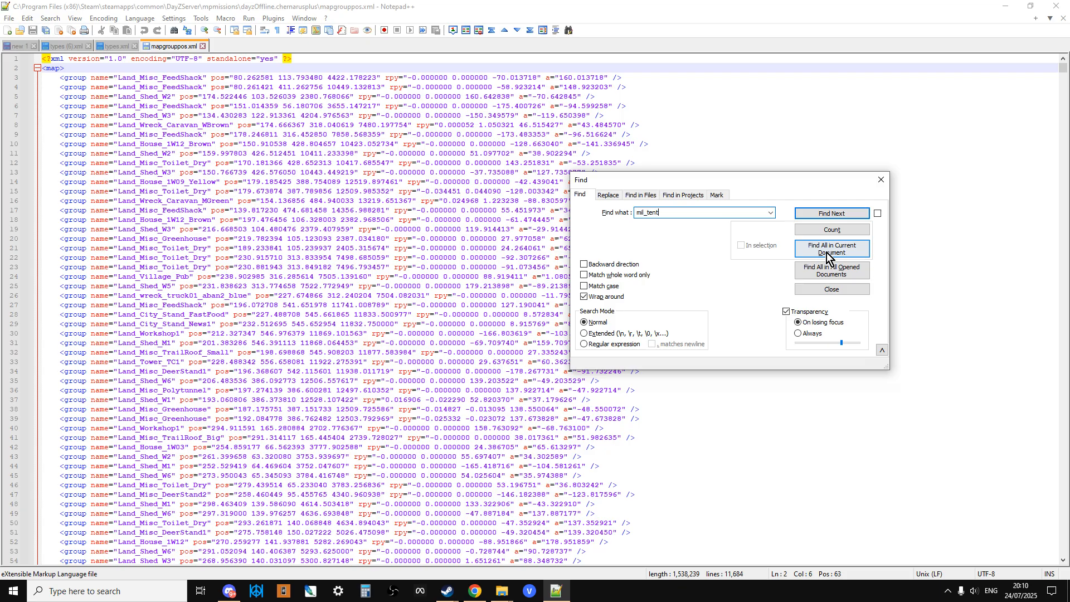
click(832, 249)
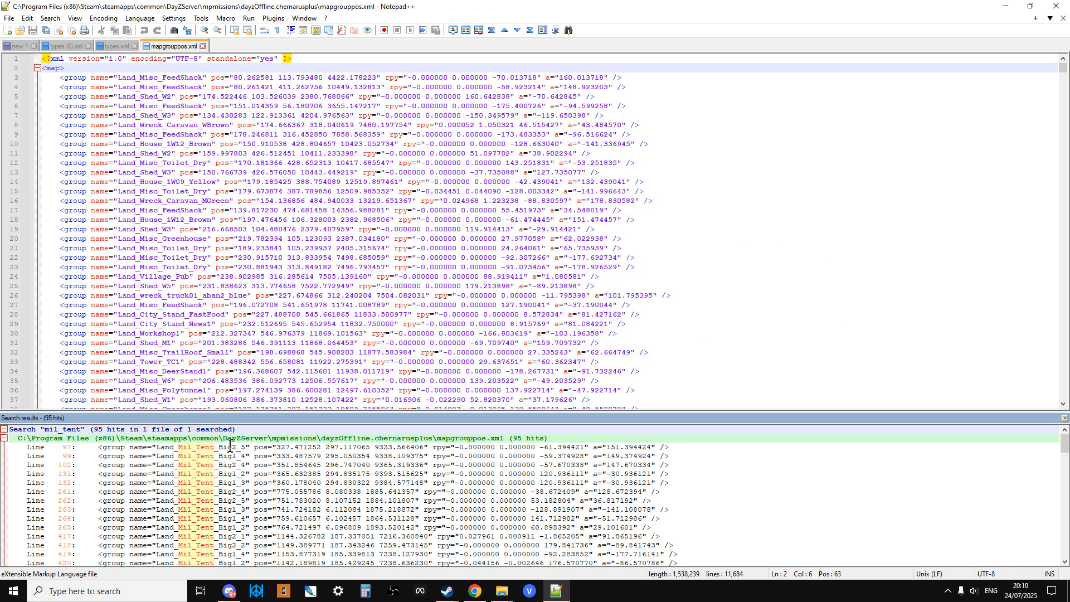
scroll(down, 3)
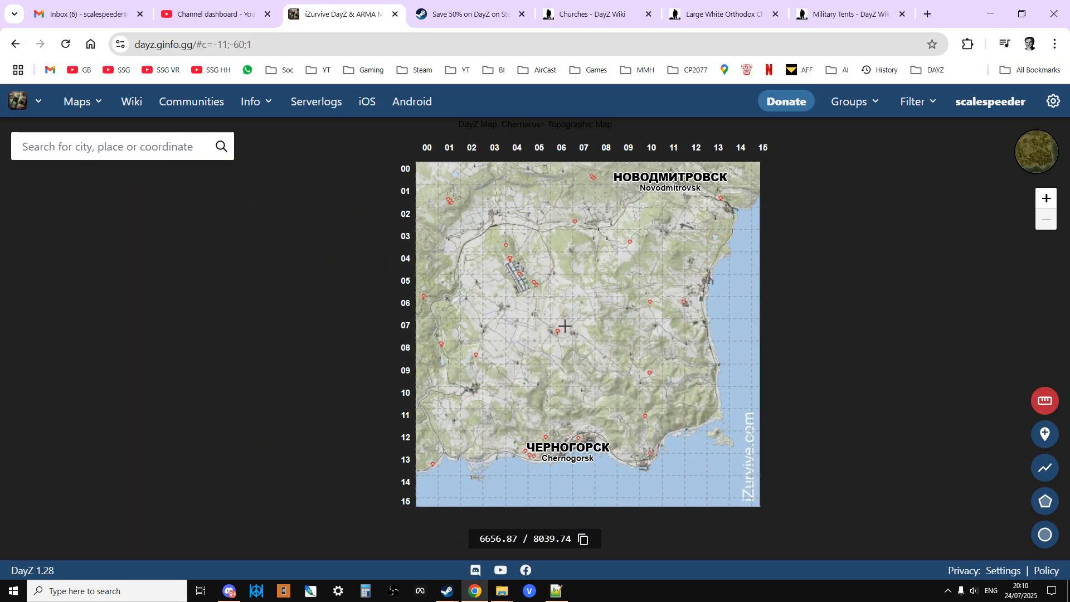
mouse_move(559, 370)
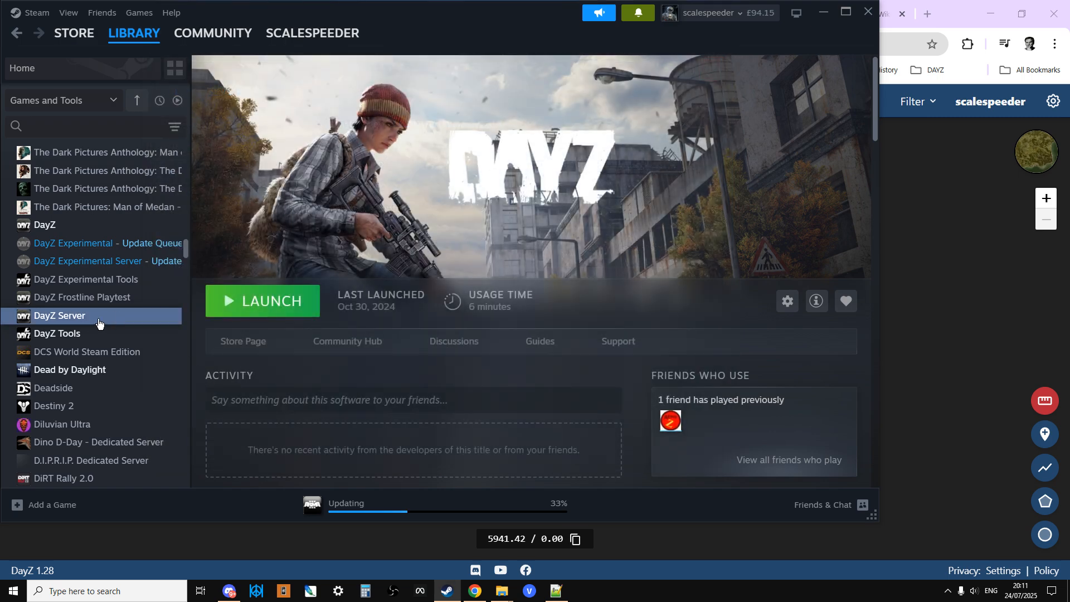
- Show DayZ Server's Installed Files properties with the Verify integrity of tool files option
click(786, 301)
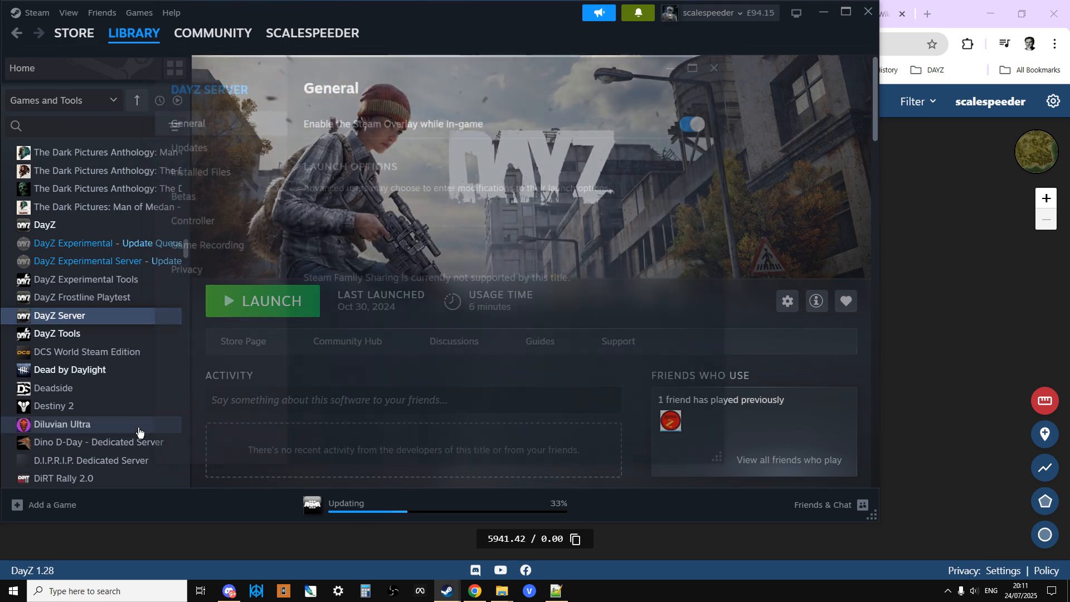
click(193, 169)
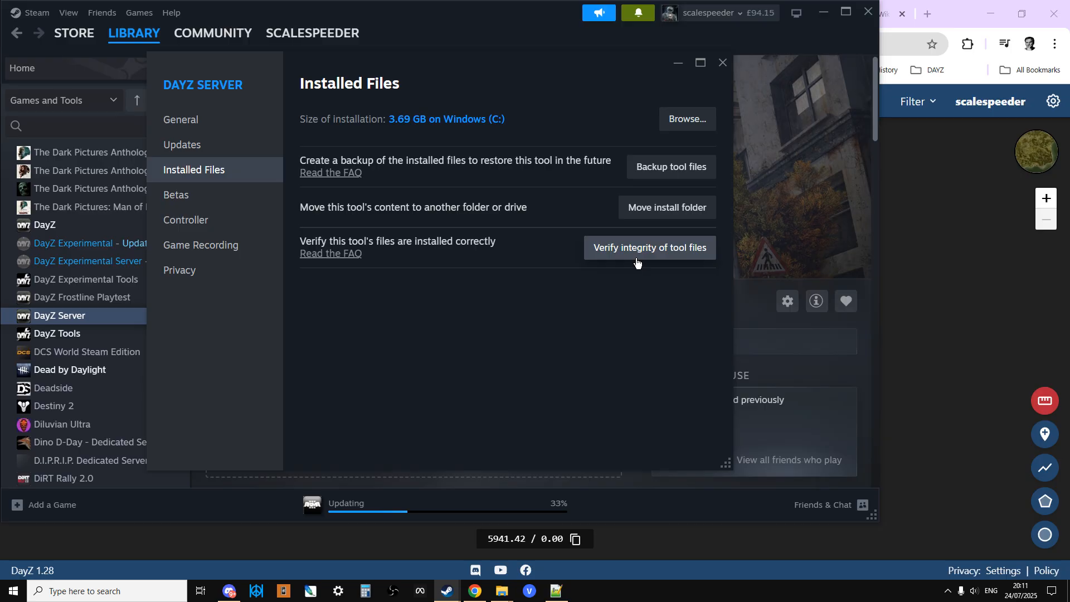
mouse_move(654, 257)
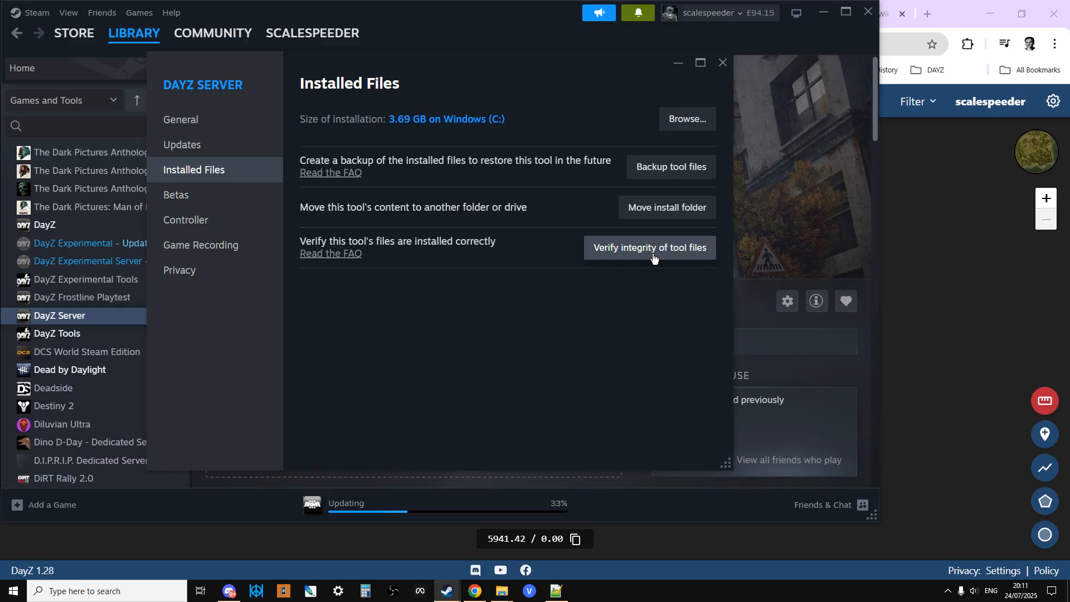
mouse_move(710, 249)
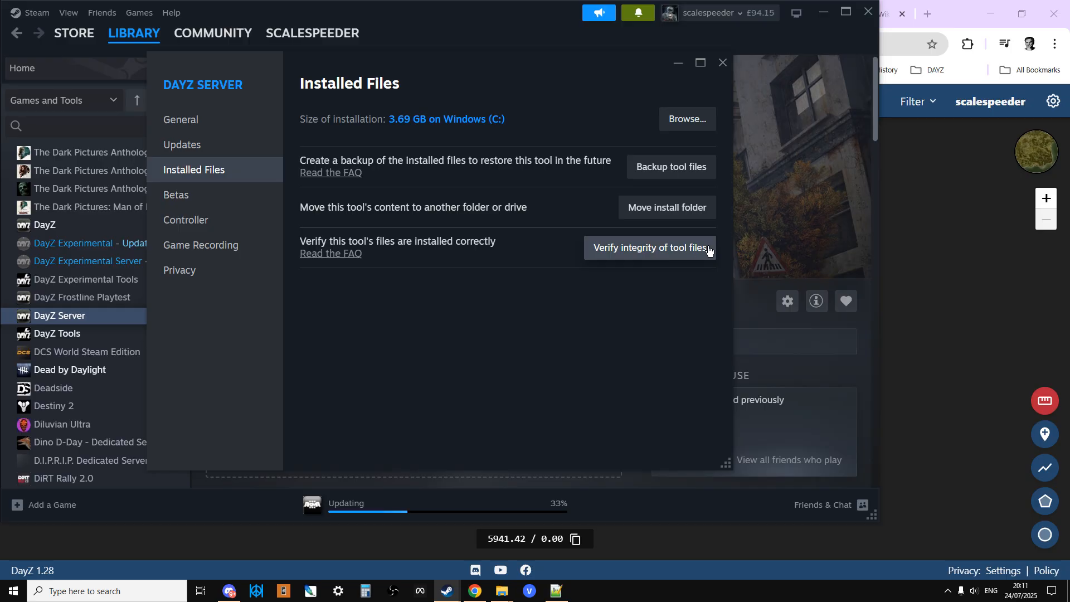